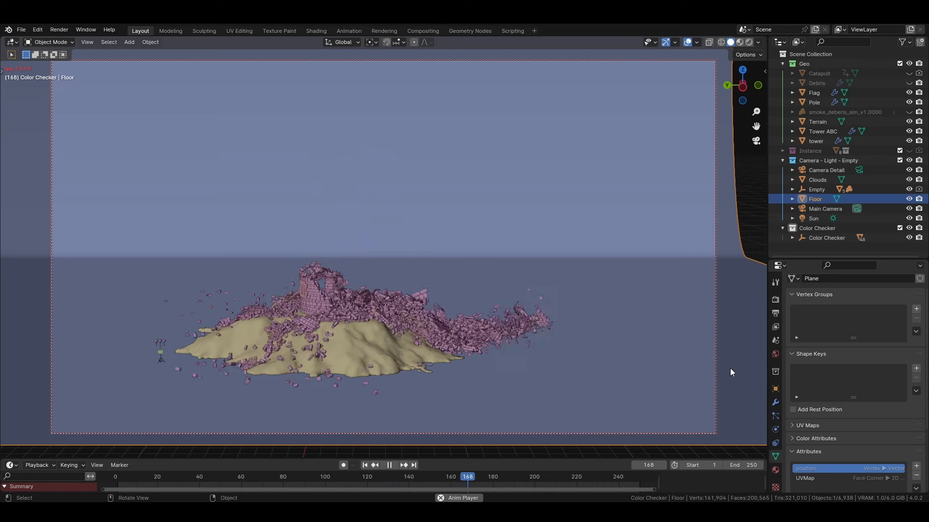
Step: Switch the viewport to Rendered shading and scrub between earlier and later collapse moments
left_click(389, 464)
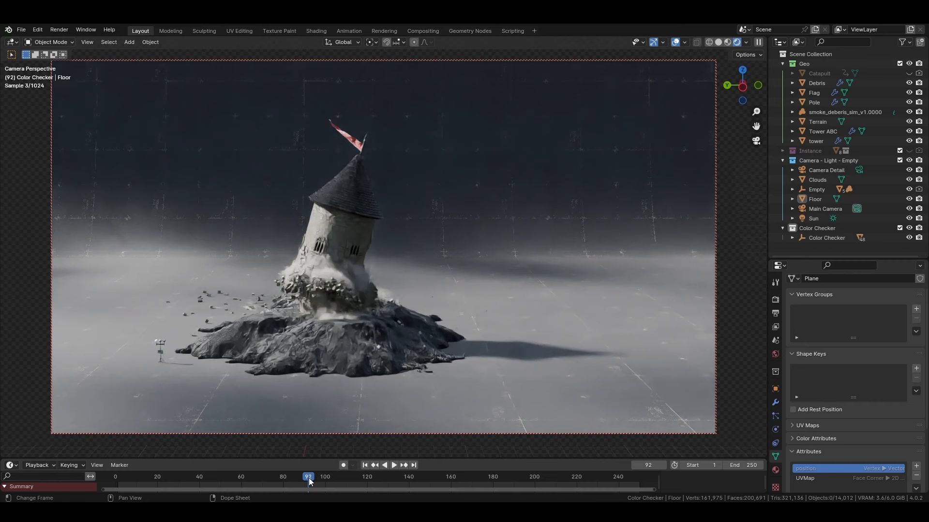
left_click(394, 465)
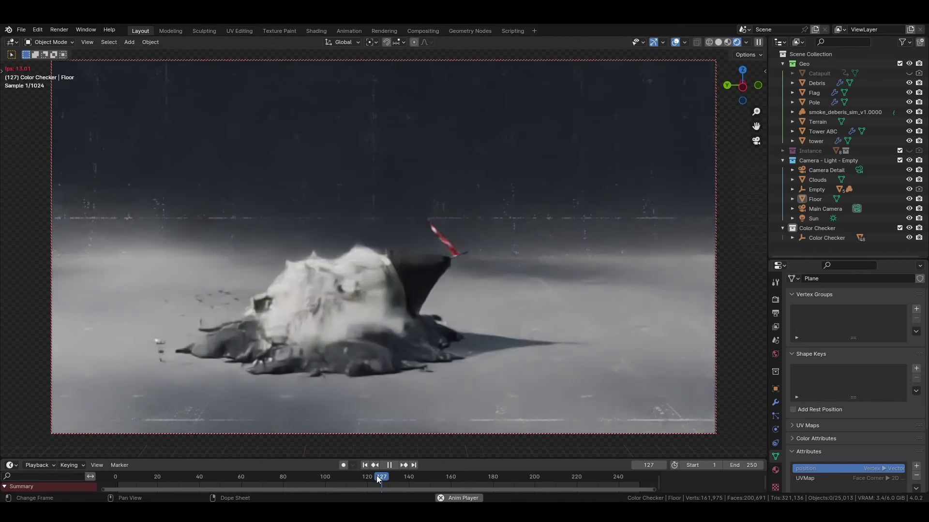
left_click(389, 465)
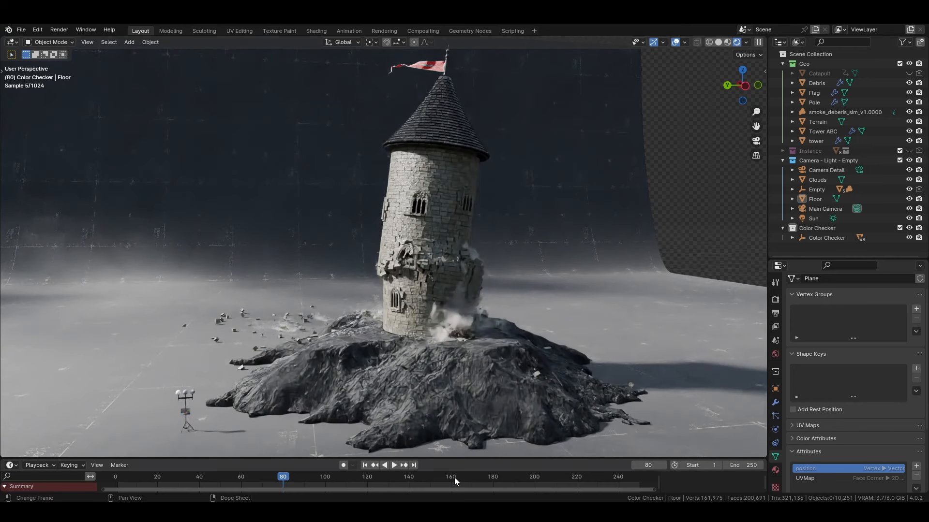
Step: Orbit closer around the tower and move to frame 155 of the collapse
left_click_drag(283, 477, 457, 476)
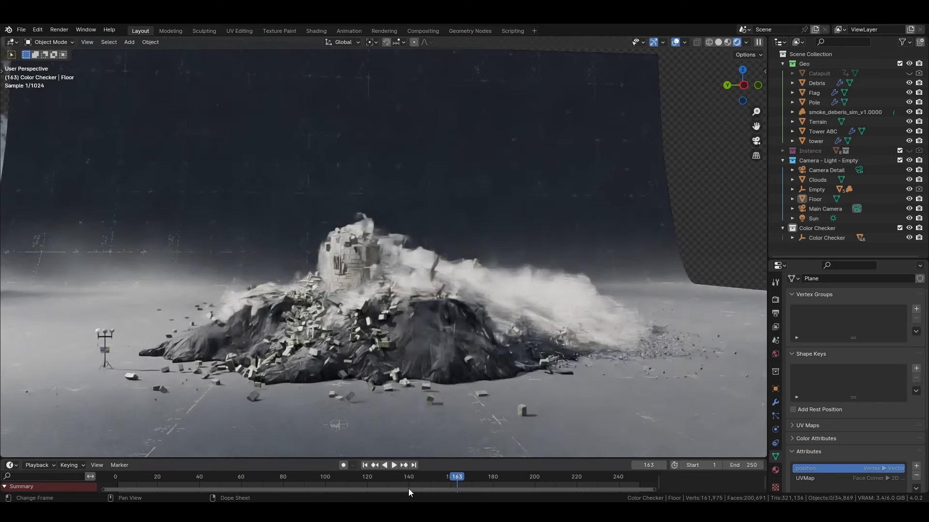
left_click(283, 477)
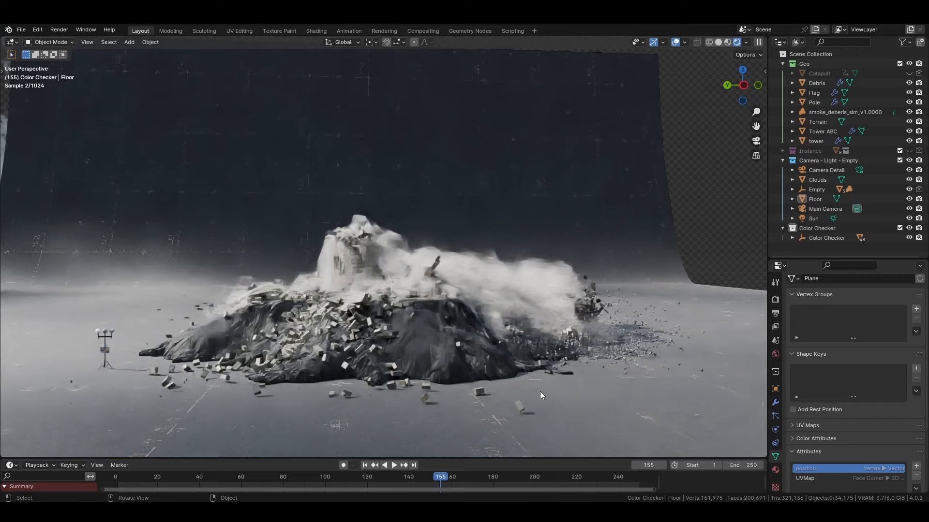
left_click(488, 476)
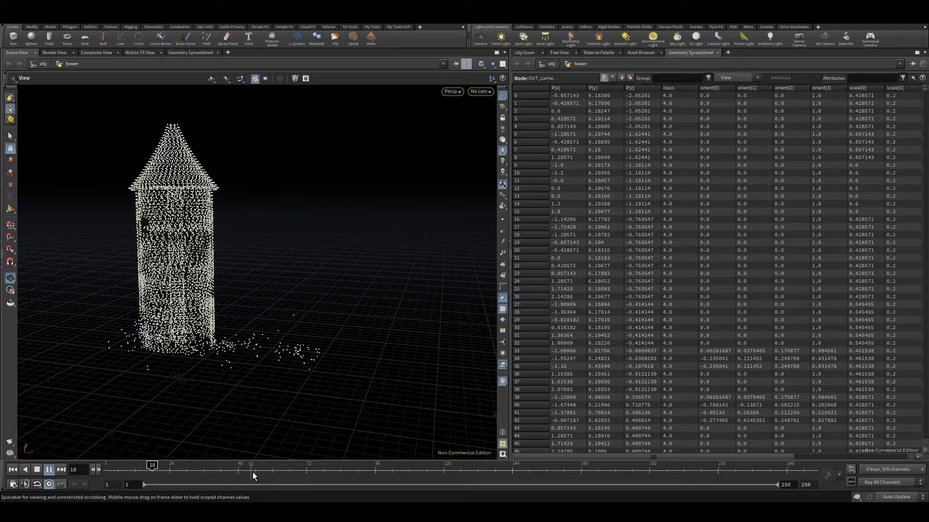
Step: Scrub the cached tower points forward until the debris points scatter
left_click_drag(152, 468, 288, 468)
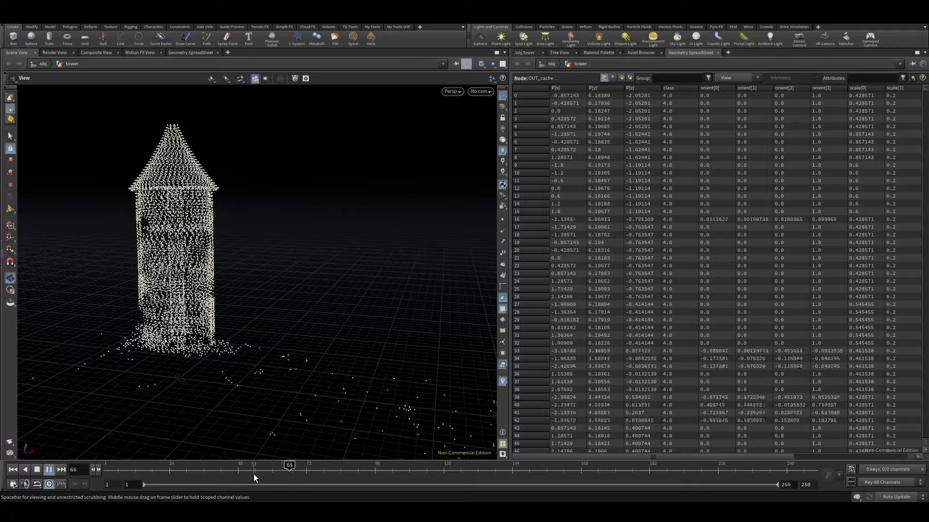
left_click_drag(289, 464, 426, 464)
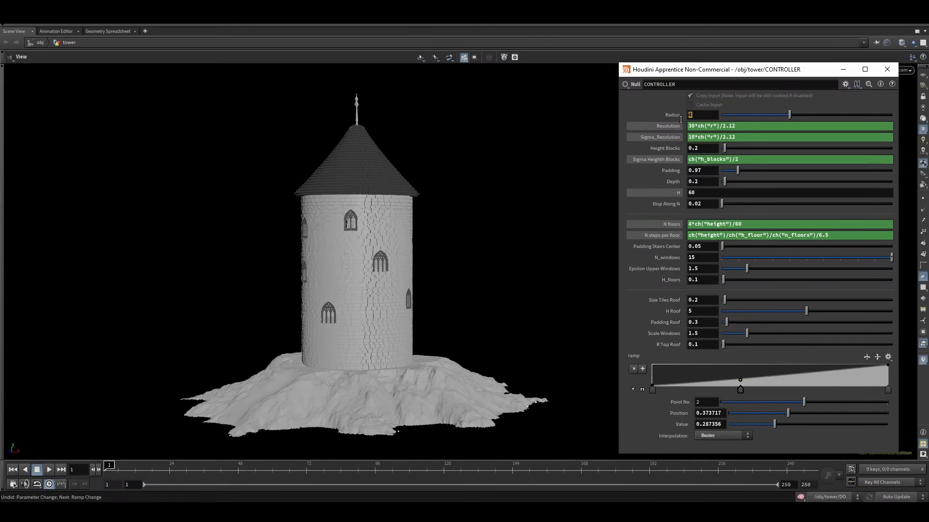
Step: Set the controller's Radius to 3 and Height Blocks values to 0.2, 0.1 and 0.2
type("3")
left_click(702, 148)
type("0.1")
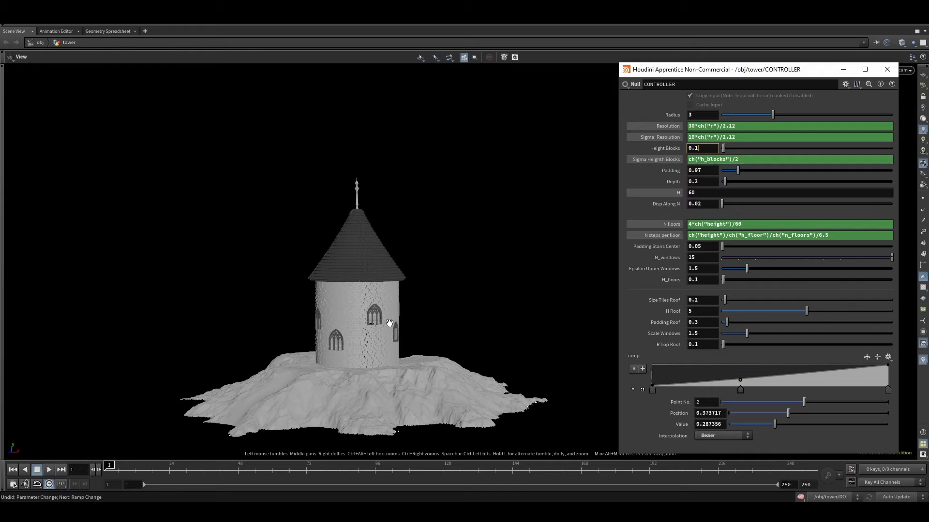
type("0.2")
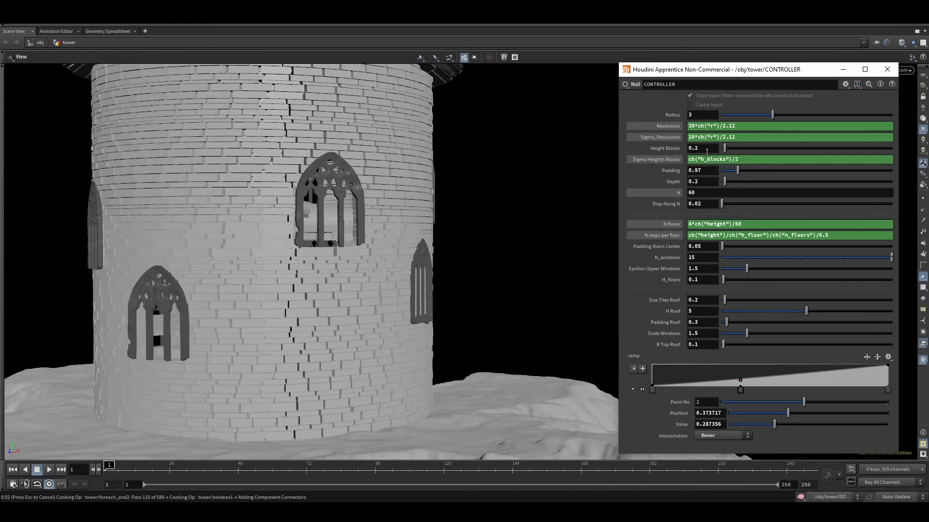
type("0.")
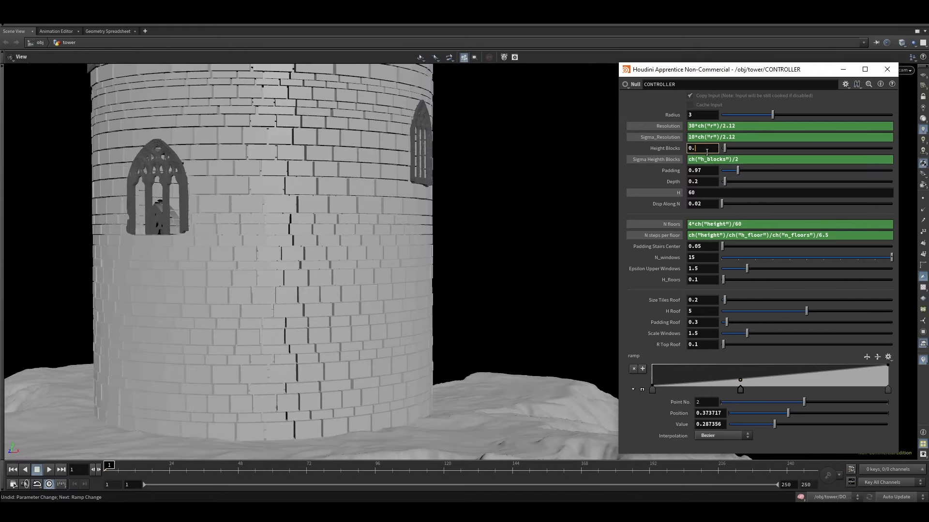
type("0.1")
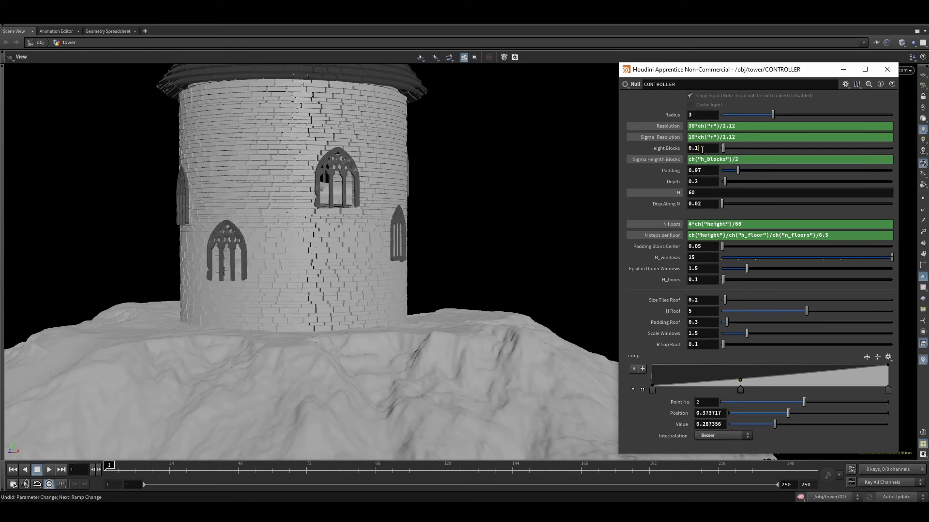
type("0.2")
left_click(789, 191)
type("100")
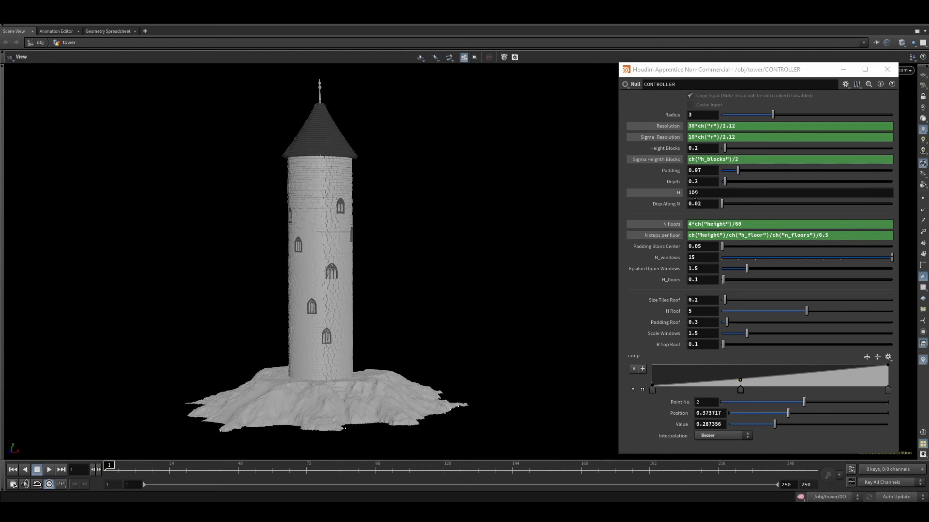
Step: Raise H Roof and bend the roof ramp into a taller, flared concave silhouette
left_click_drag(806, 310, 778, 311)
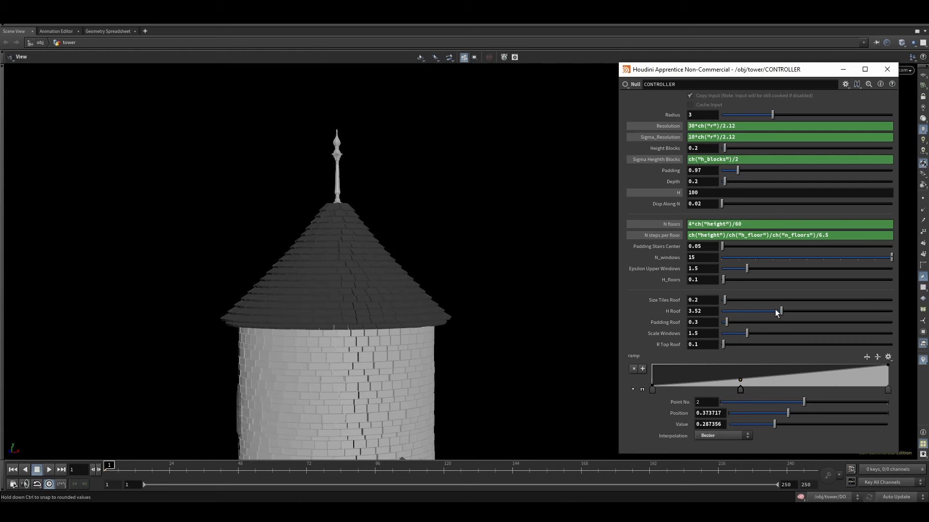
left_click_drag(778, 310, 816, 311)
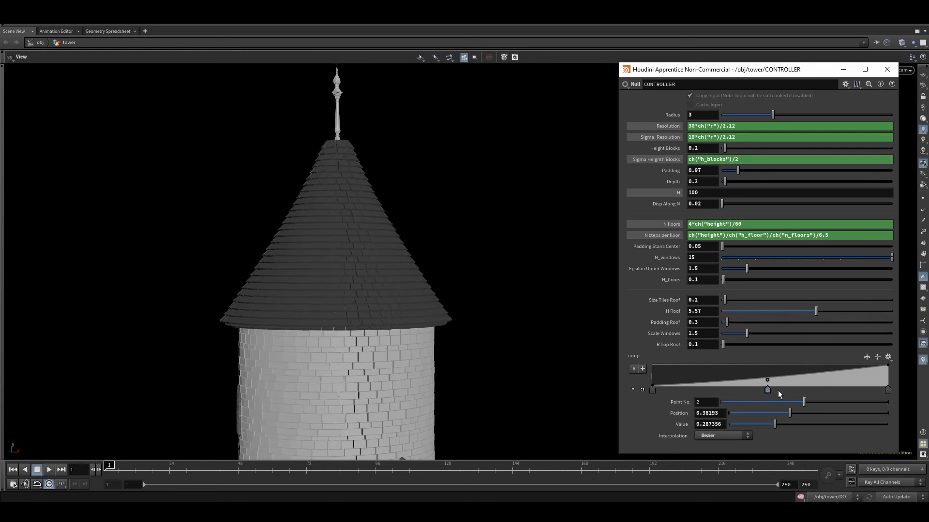
left_click_drag(766, 389, 838, 379)
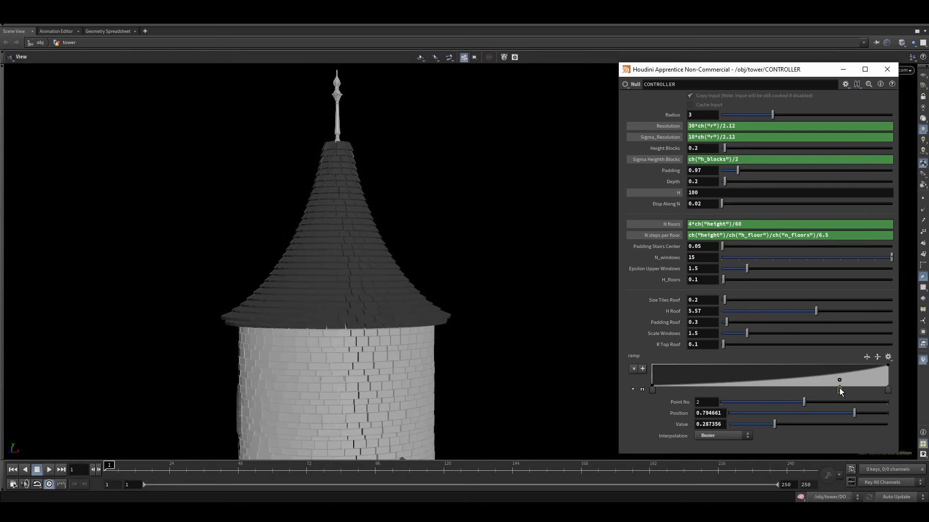
left_click_drag(838, 379, 740, 388)
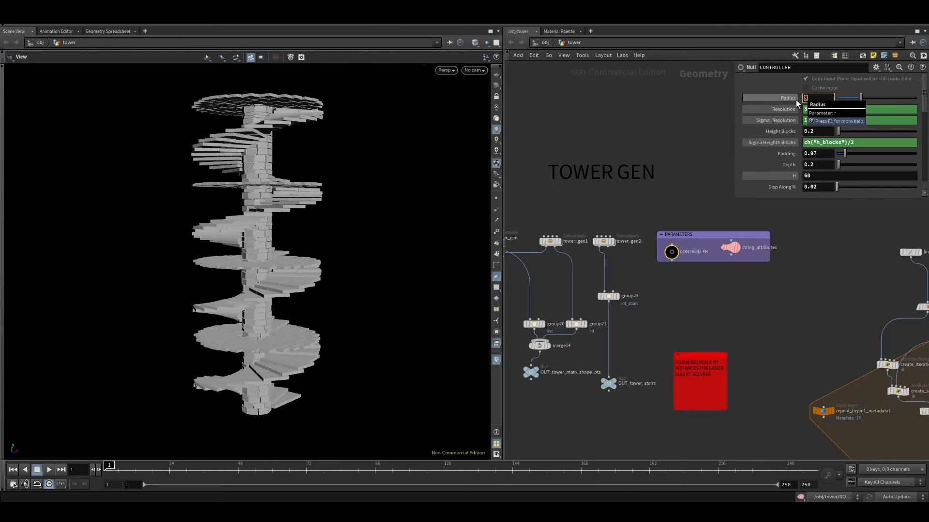
Step: Shrink and restore the staircase Radius to 3, then set H to 30 and then 60
left_click_drag(837, 97, 856, 97)
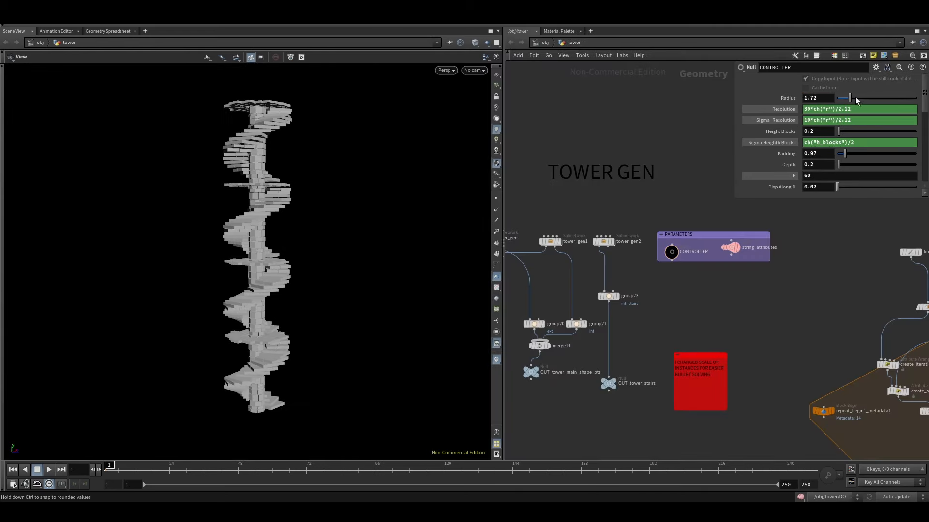
left_click_drag(846, 97, 868, 98)
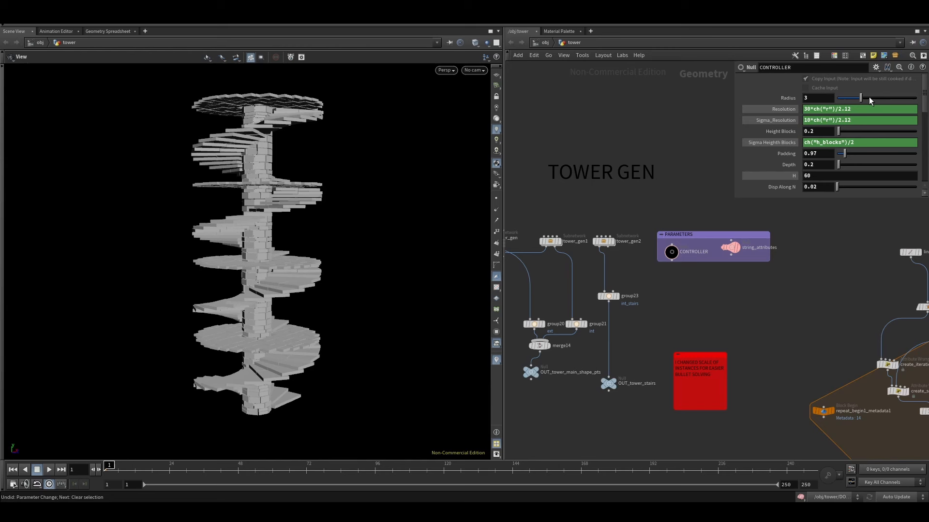
left_click(818, 175)
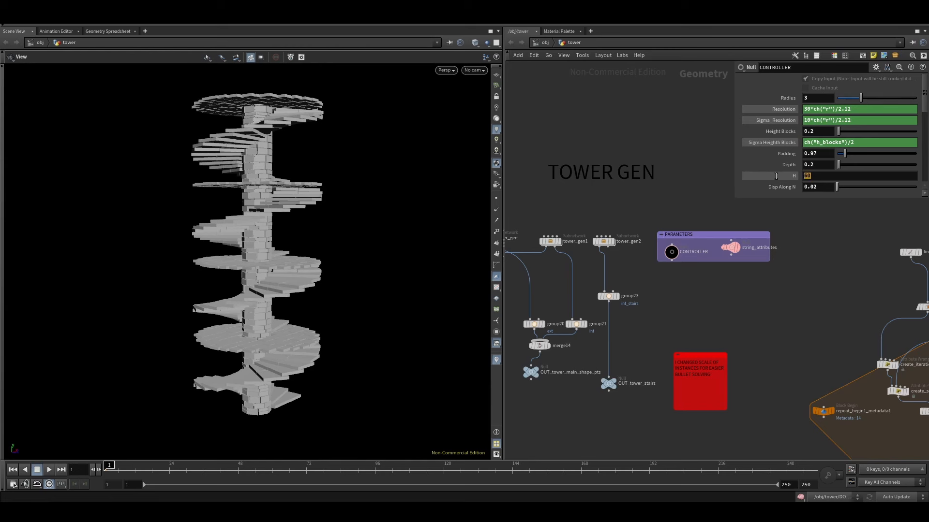
type("30")
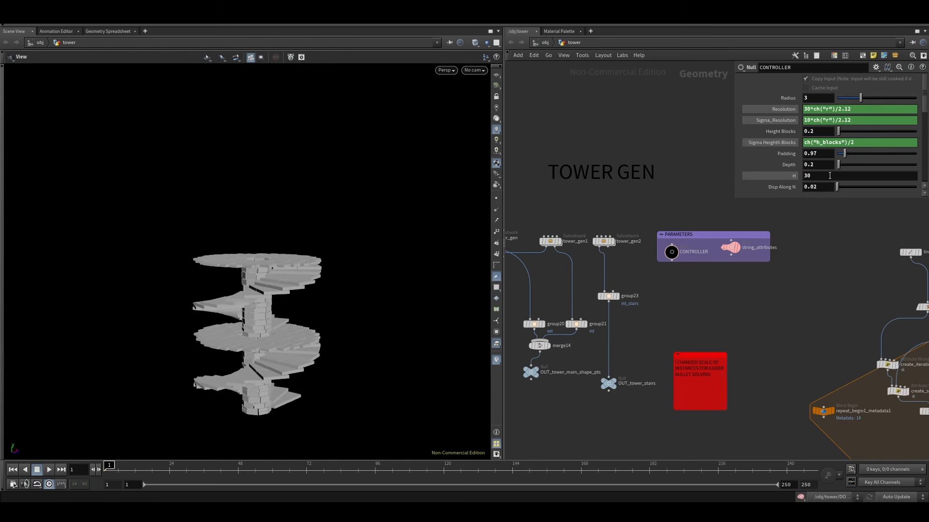
type("60")
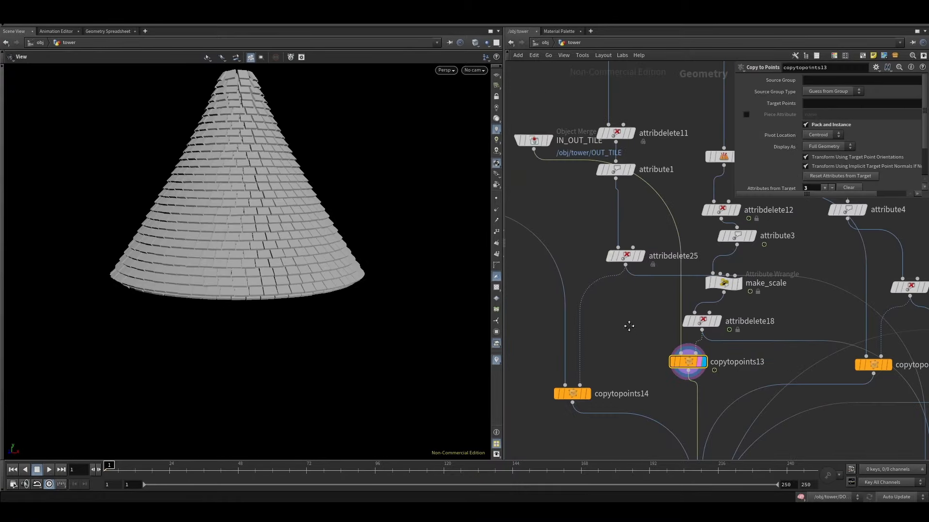
Step: Inspect the copytopoints13 tile points and dive into the heightfield network
left_click(625, 256)
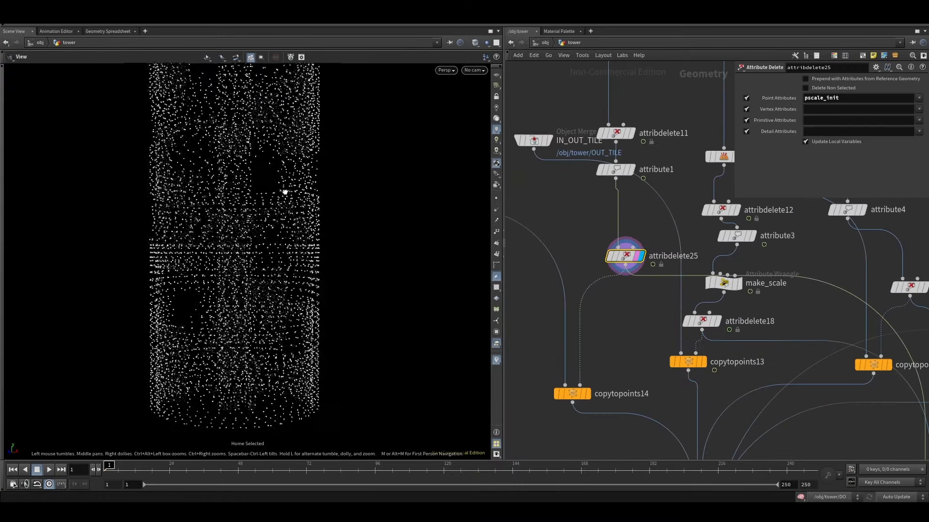
left_click(572, 394)
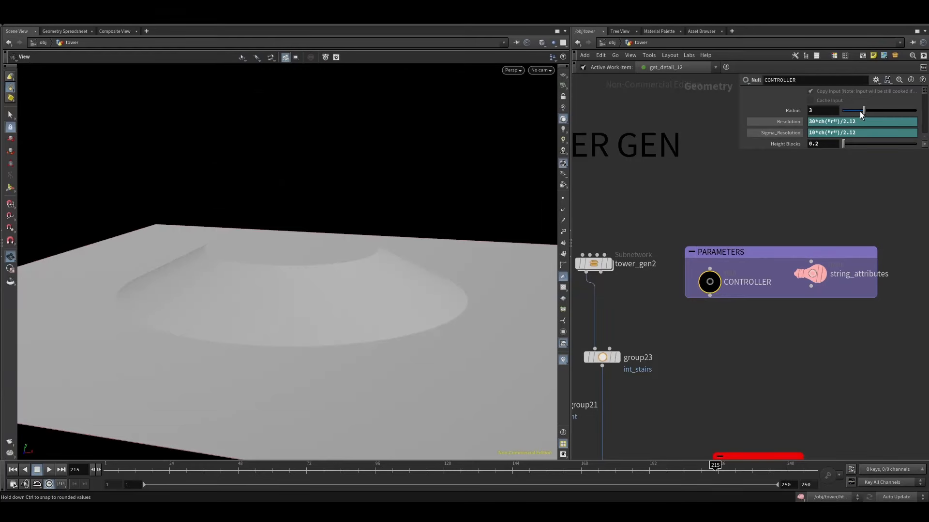
Step: Widen and restore the plateau radius to 3, inspect sweep1 and dive into subnet1
left_click_drag(857, 110, 867, 110)
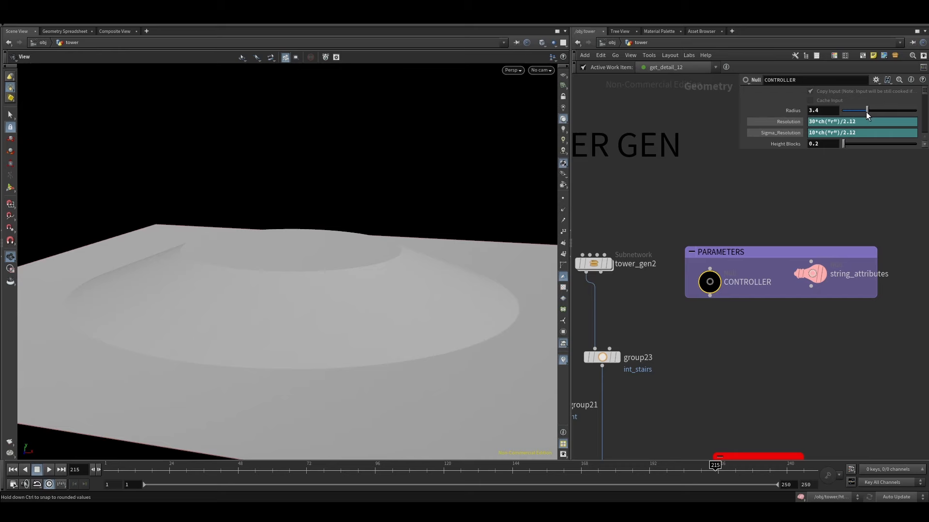
left_click_drag(866, 111, 871, 110)
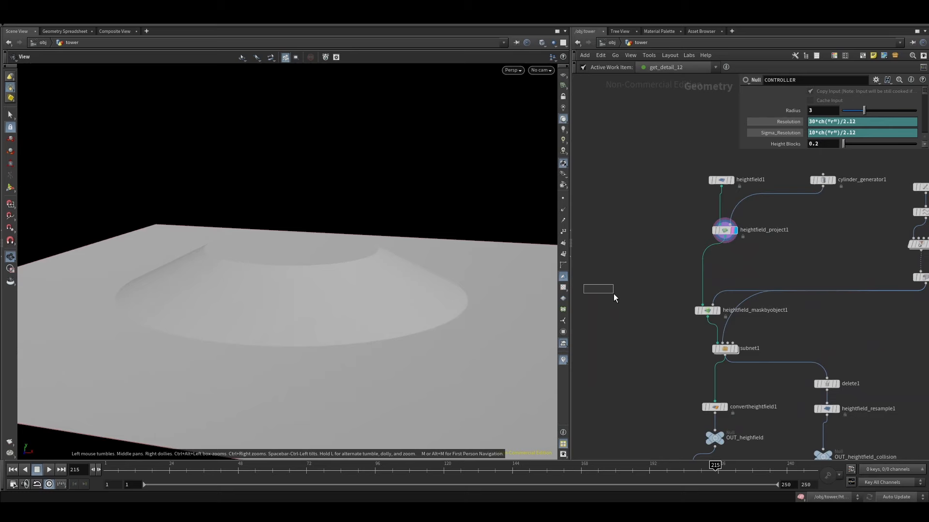
left_click(706, 309)
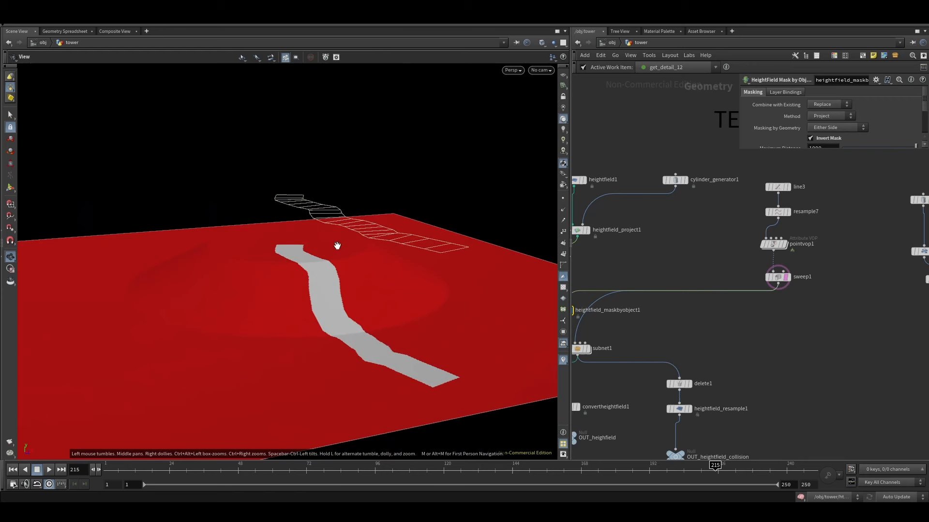
left_click(778, 211)
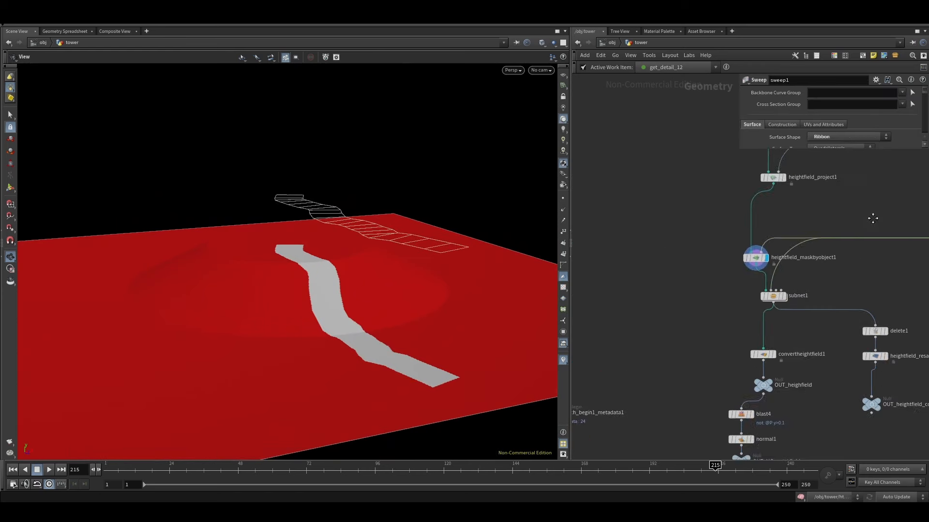
double_click(774, 296)
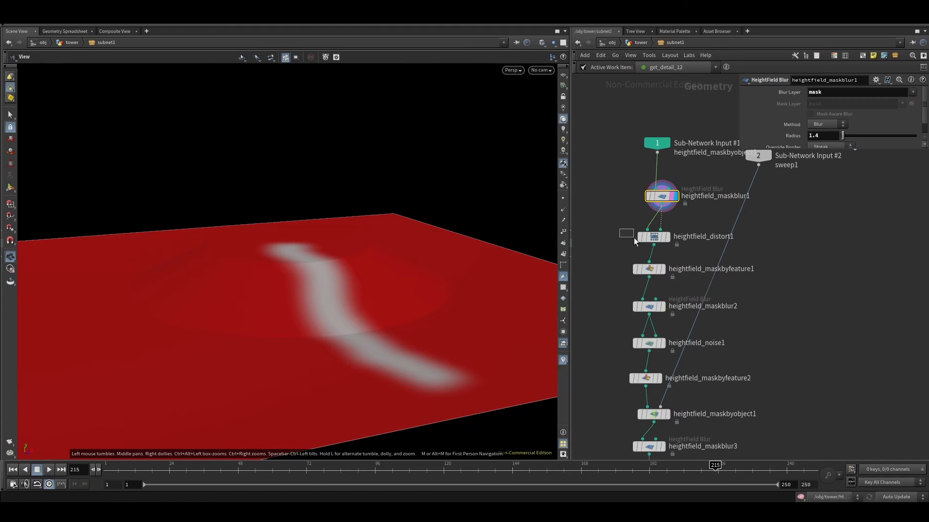
Step: Step through the Mask by Feature, plateau mask and HeightField Blur stages, then show OUT_TERRAIN
left_click(653, 236)
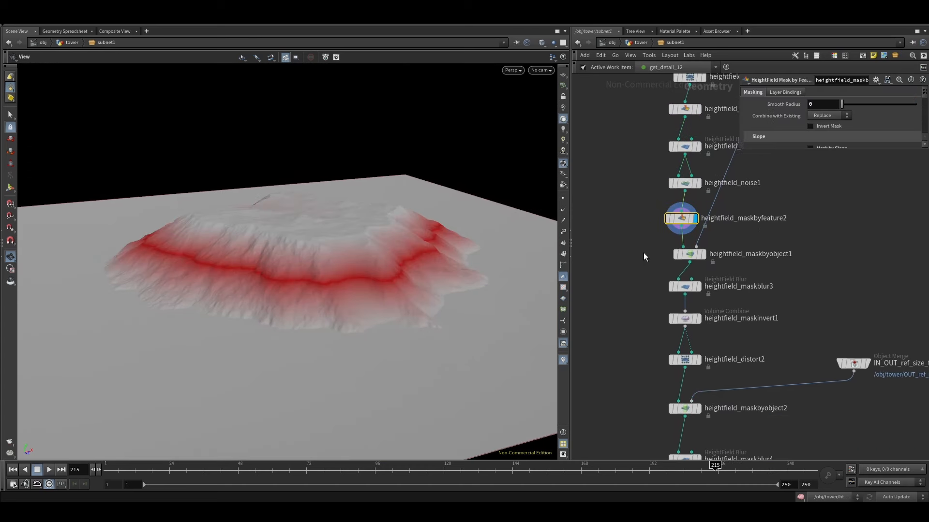
left_click(684, 286)
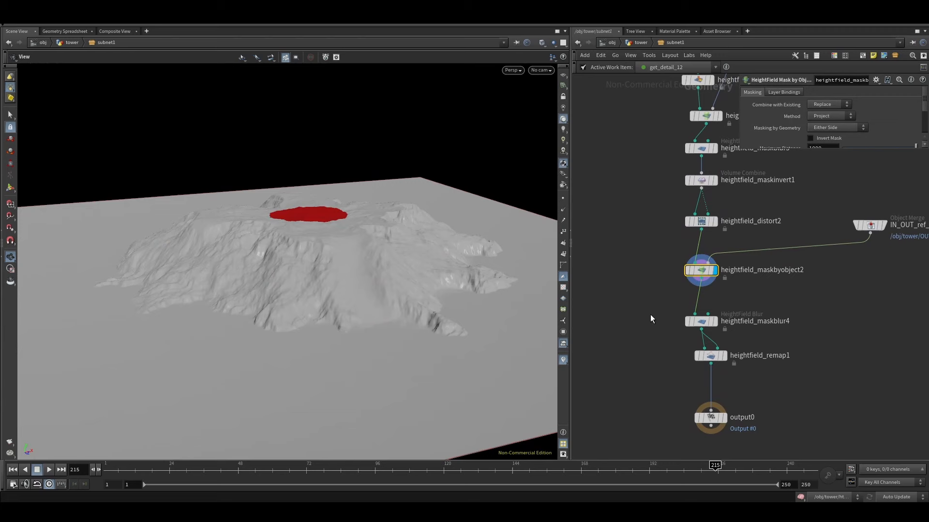
left_click(700, 321)
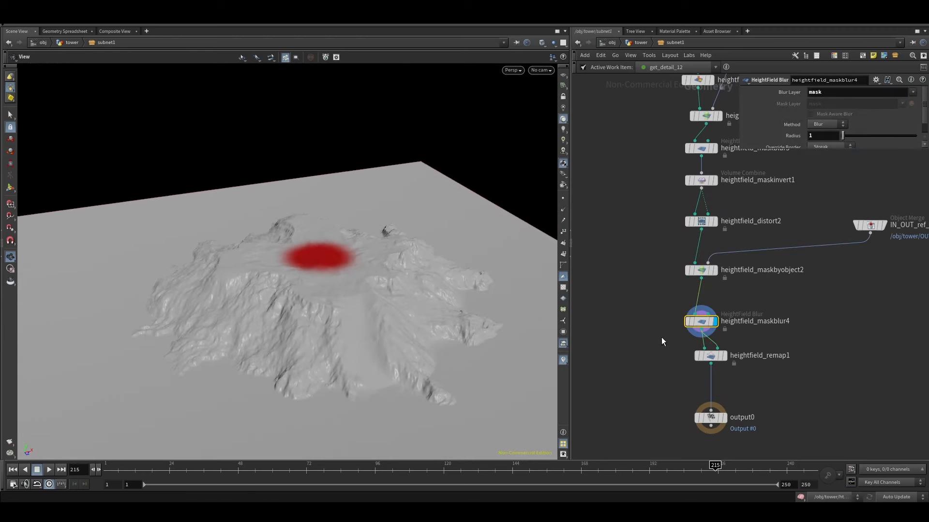
left_click(710, 356)
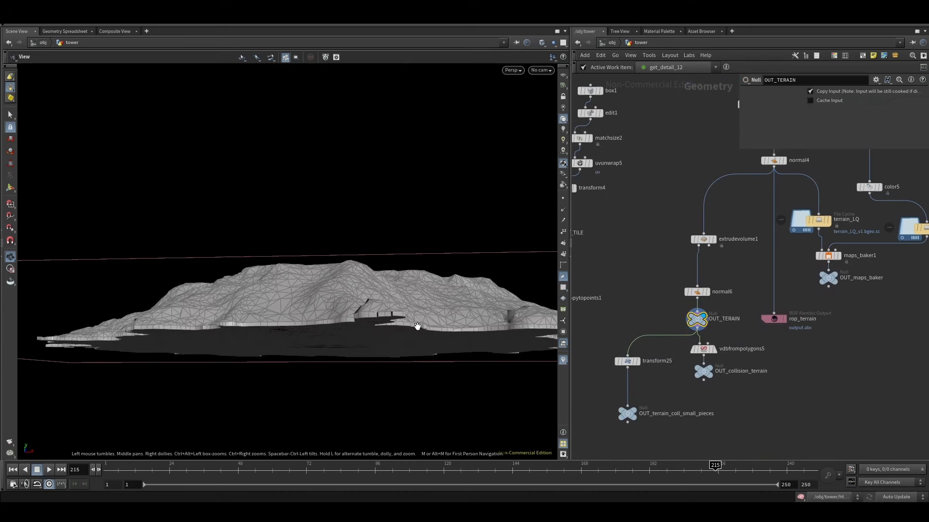
Step: Select normal4 and maps_baker1, then open the textures/terrain/v1 folder
left_click(702, 348)
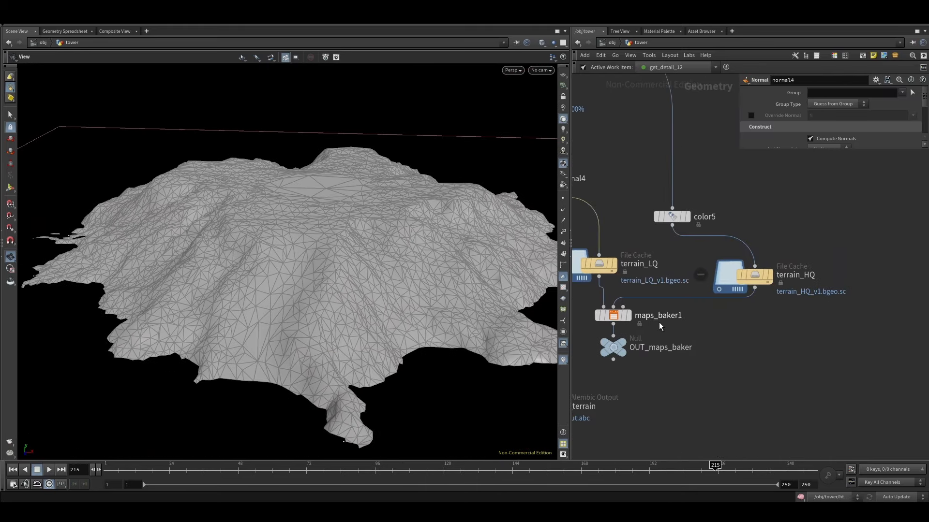
left_click(613, 315)
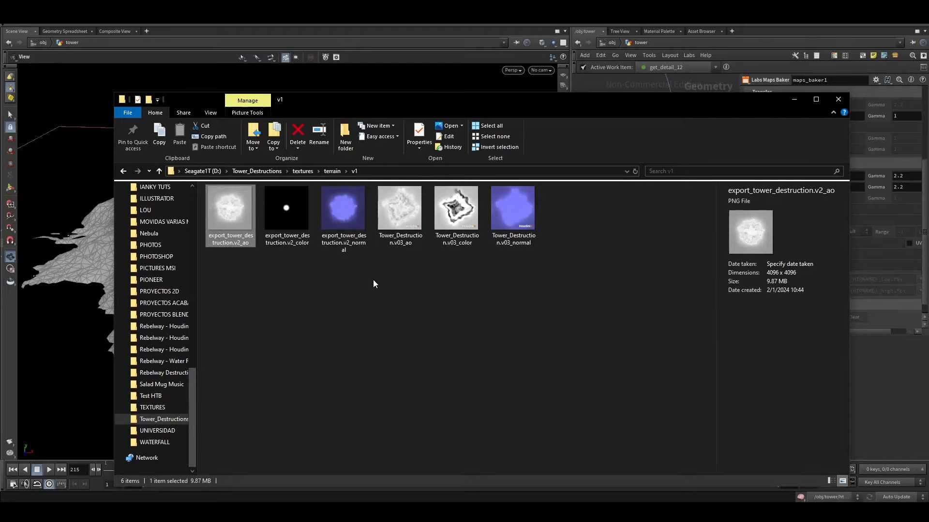
double_click(343, 208)
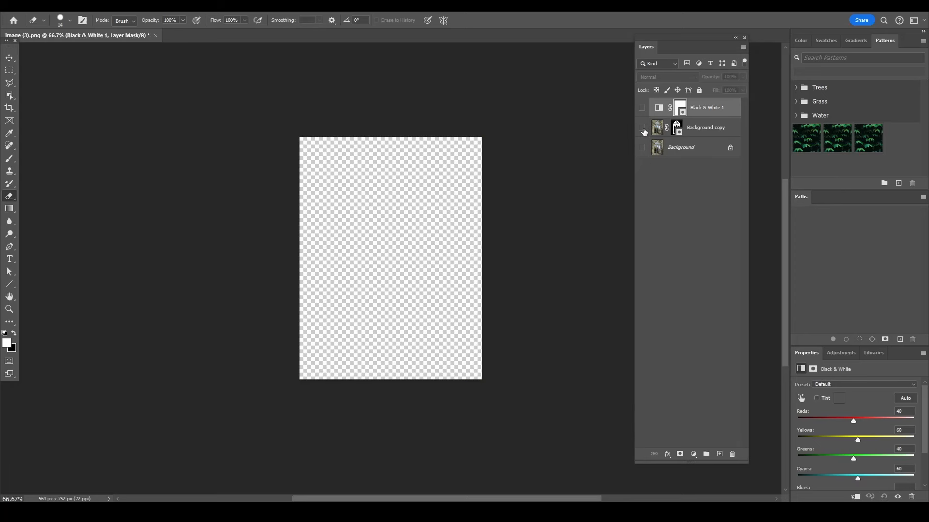
Step: Turn on the Background copy and Black & White 1 layers to show the window cut-out
left_click(642, 127)
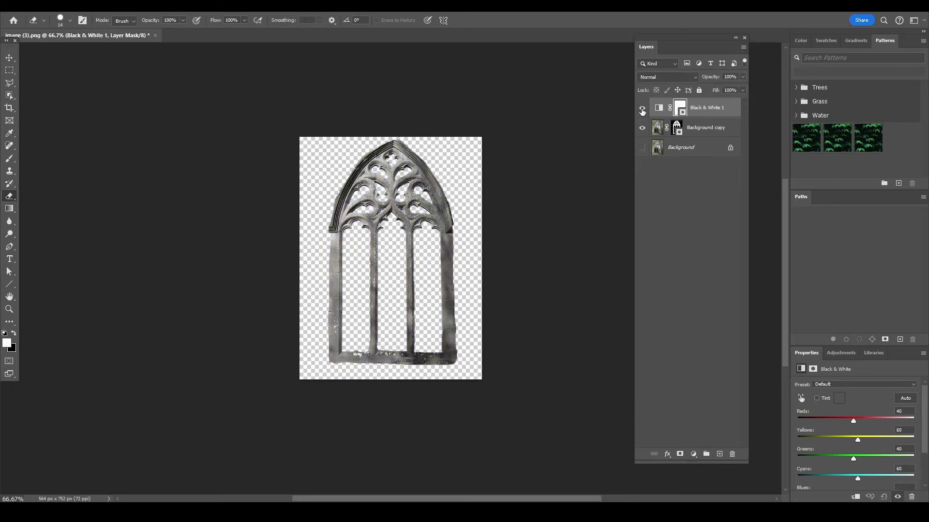
left_click(642, 107)
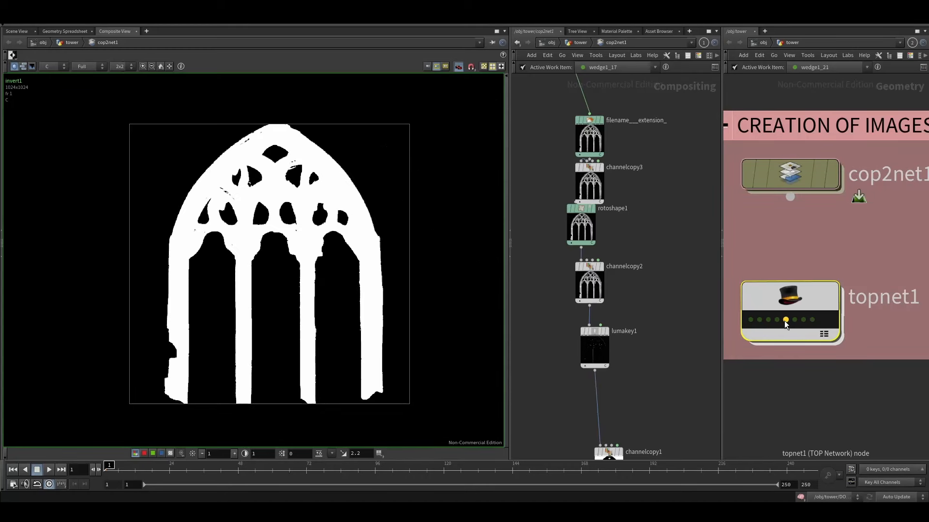
Step: Select the topnet1 task network that generates the window images
left_click(811, 320)
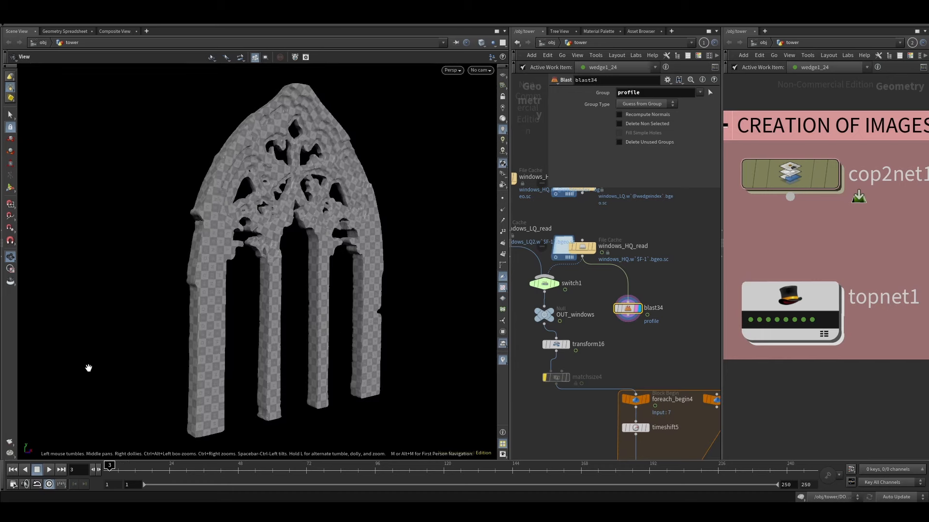
Step: Dive into DOP_network_RBD to view the tower destruction setup
left_click(49, 470)
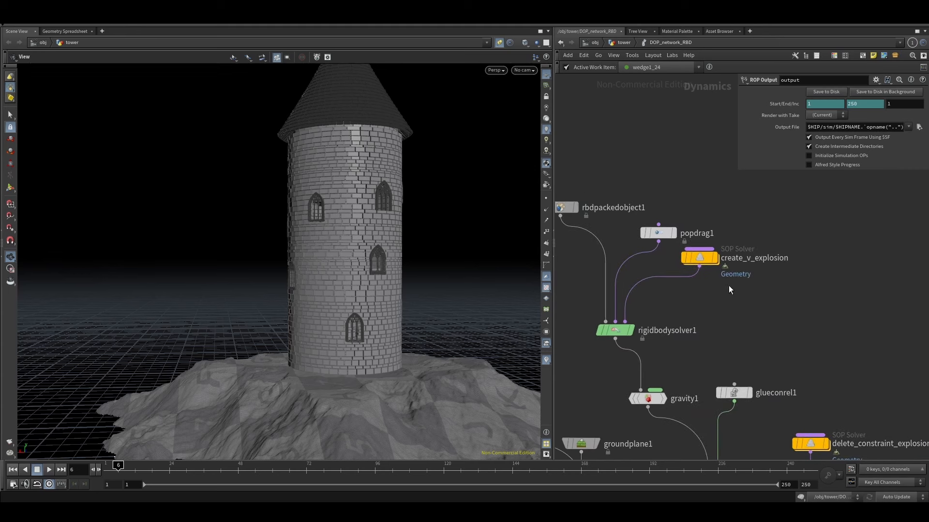
Step: Return to /obj/tower and dive into and back out of DOP_network_RBD
double_click(700, 257)
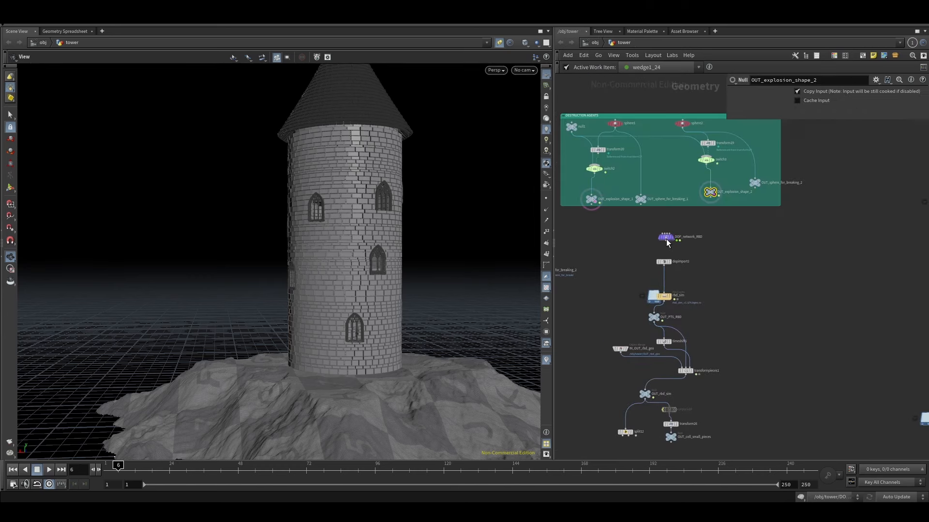
double_click(665, 236)
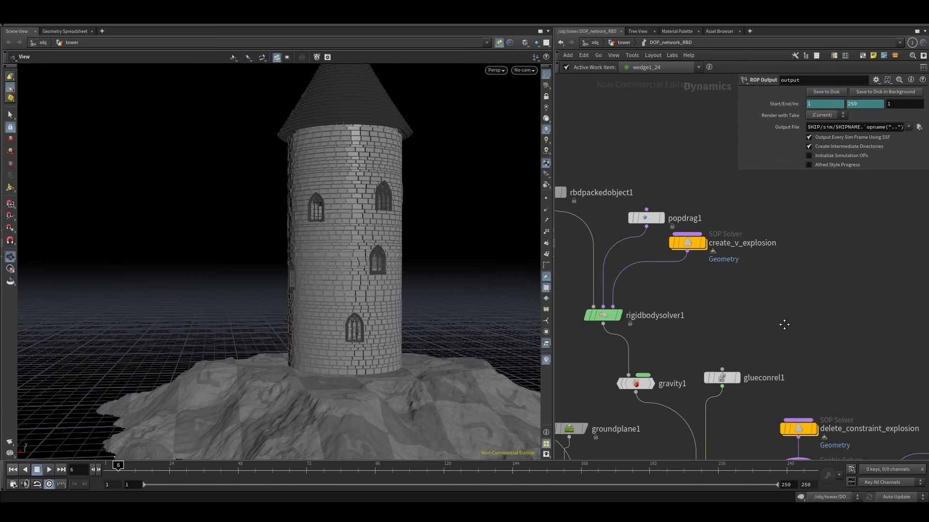
double_click(687, 243)
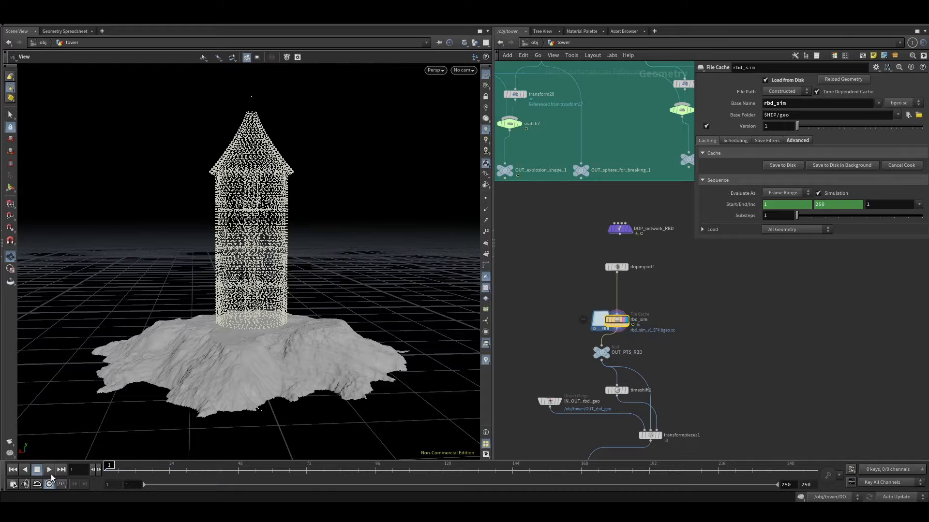
Step: Play the cached OUT_rbd_sim output so the fractured tower pieces collapse onto the terrain, then rewind
left_click(49, 470)
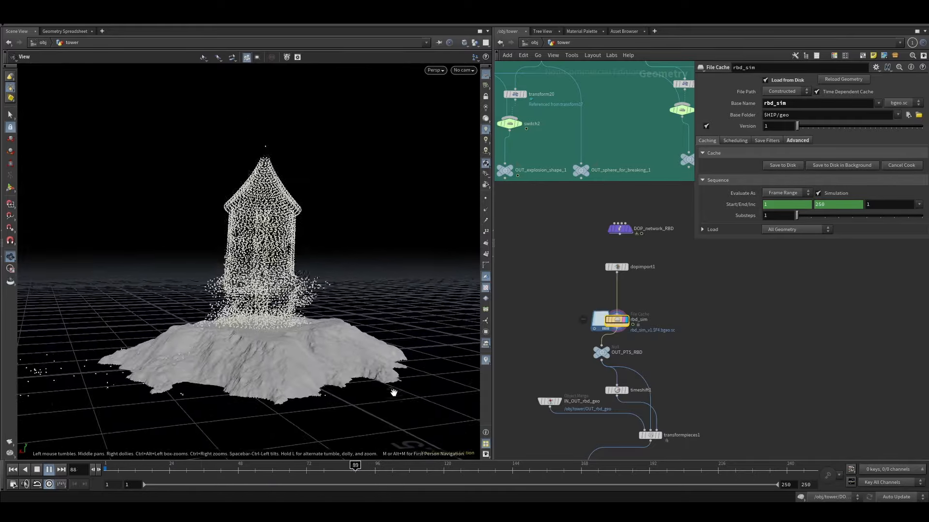
left_click(48, 470)
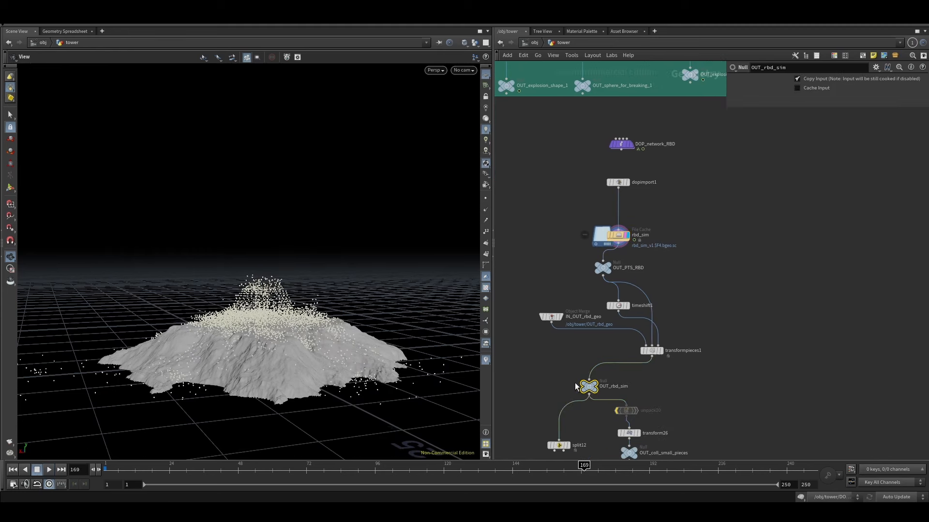
left_click(38, 470)
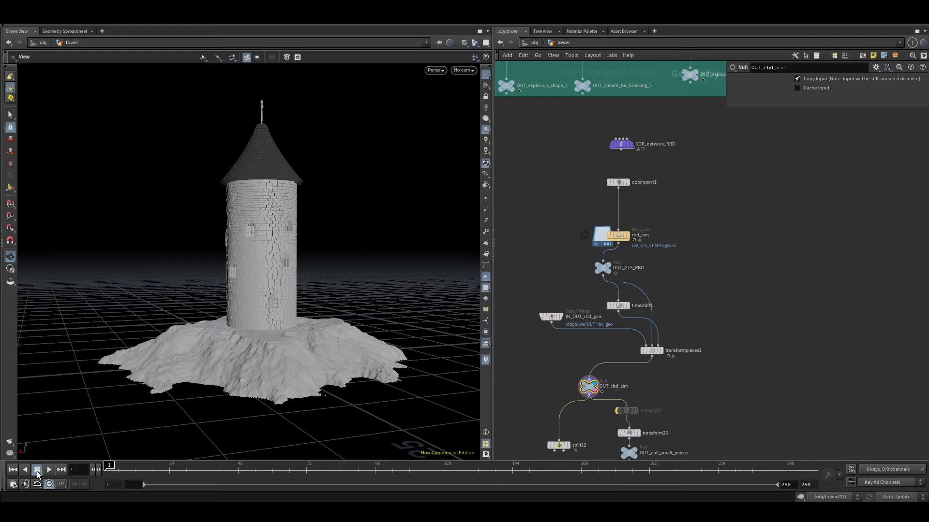
left_click(48, 470)
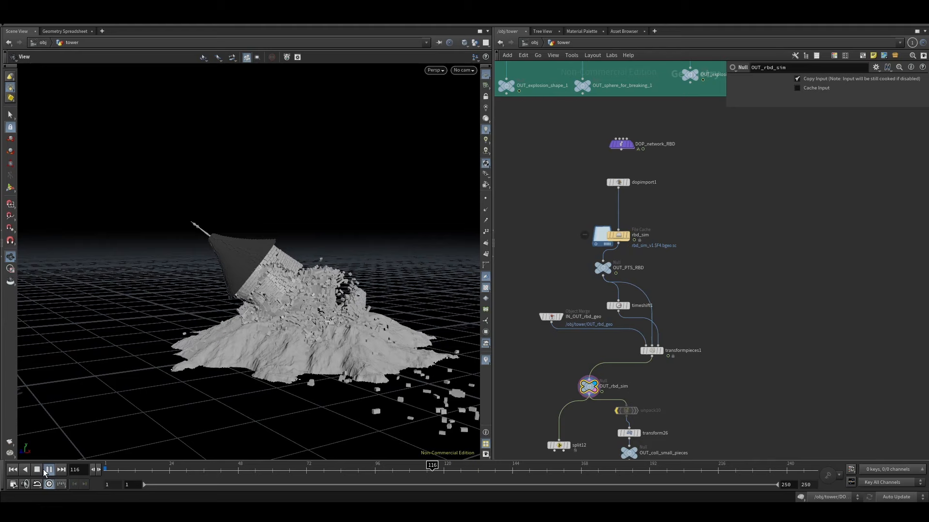
left_click(48, 470)
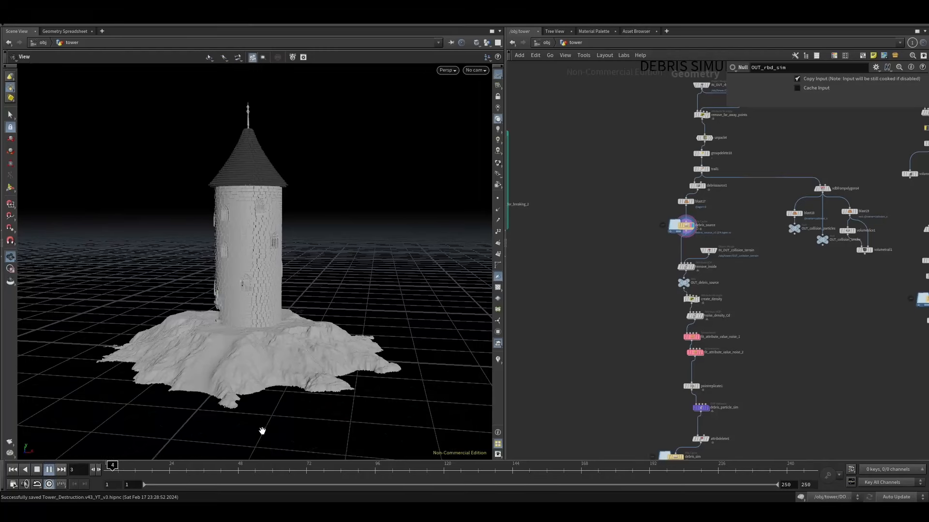
Step: Play the debris_sim File Cache so debris particles burst from the collapsing tower
left_click(49, 470)
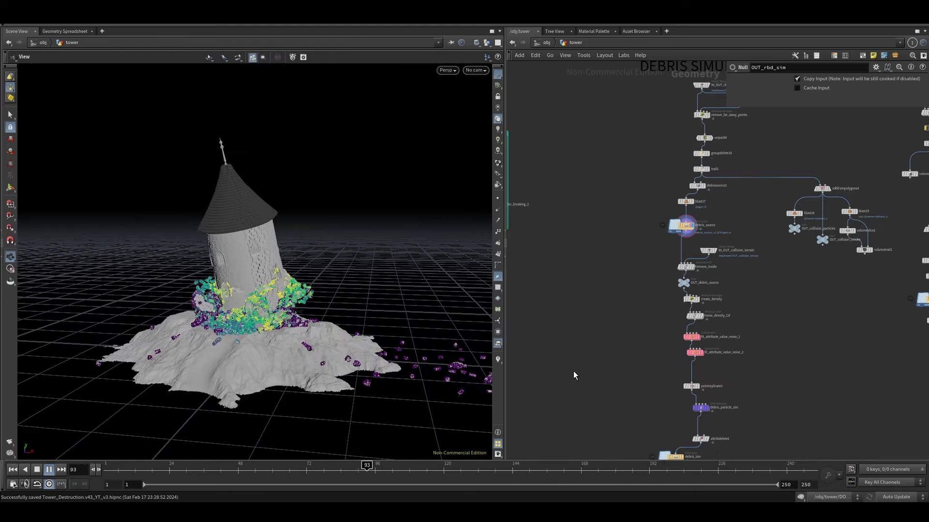
left_click_drag(367, 465, 455, 466)
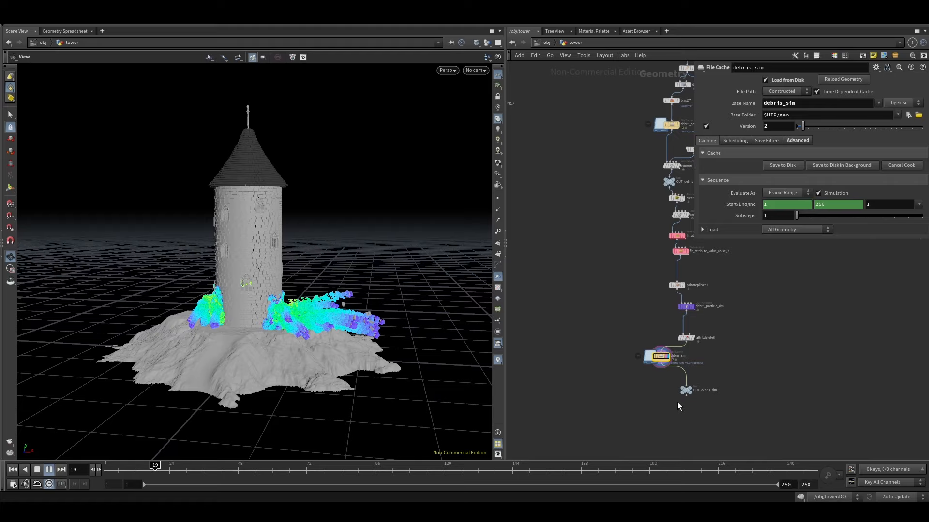
left_click(48, 470)
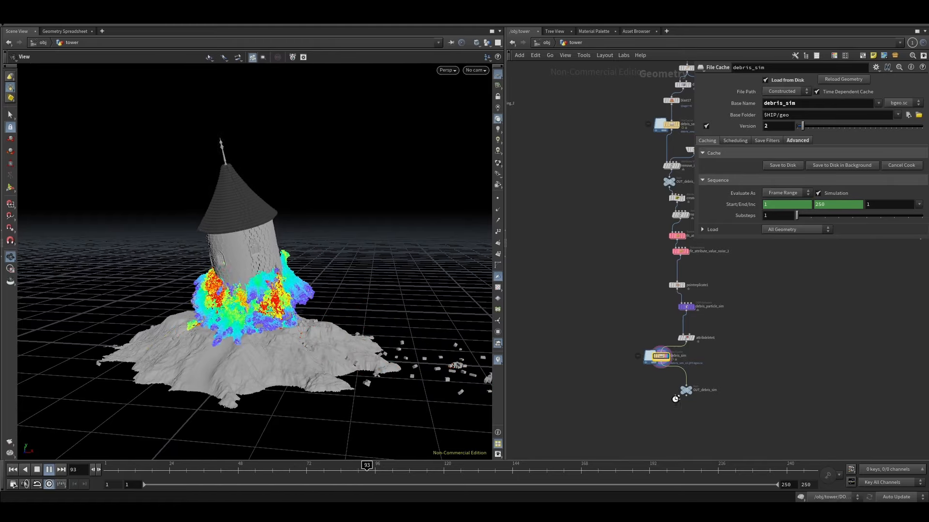
left_click(48, 470)
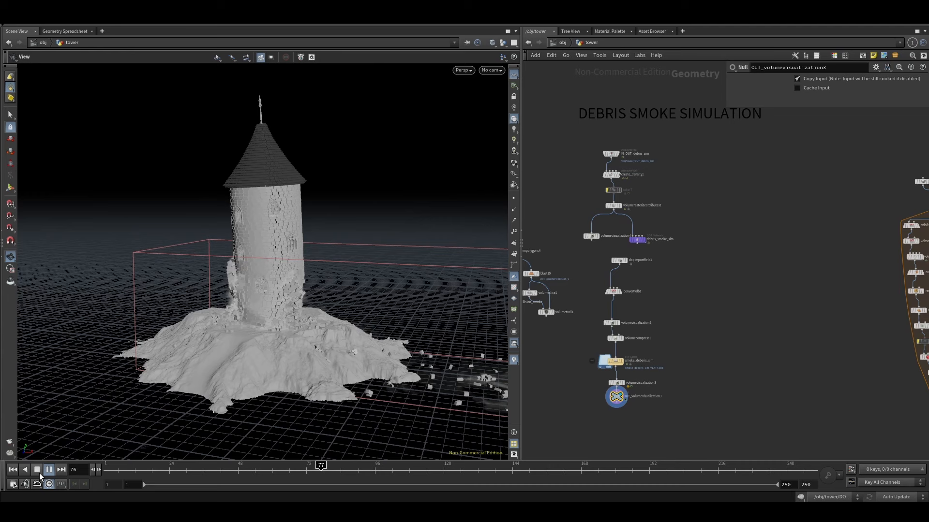
Step: Play the debris smoke simulation, then preview a single iteration of the rock-generation loop at foreach_end
left_click(48, 470)
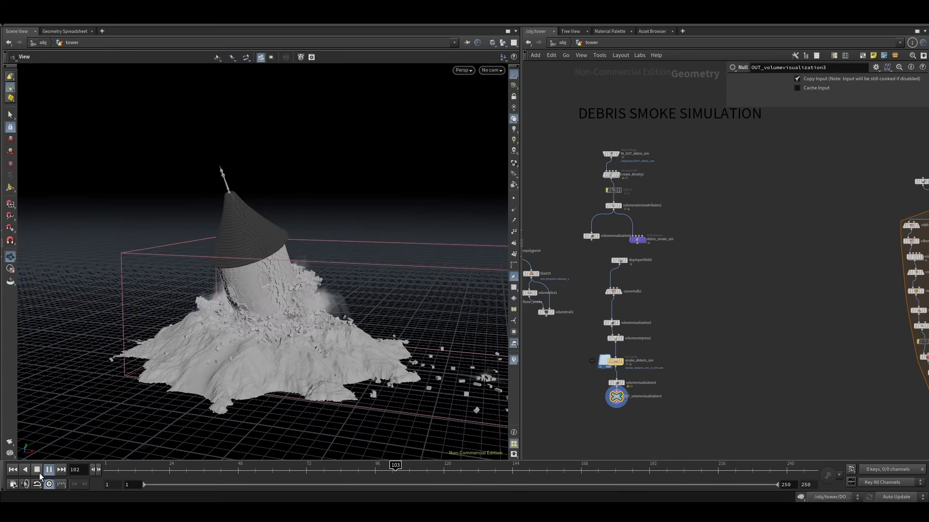
left_click(49, 470)
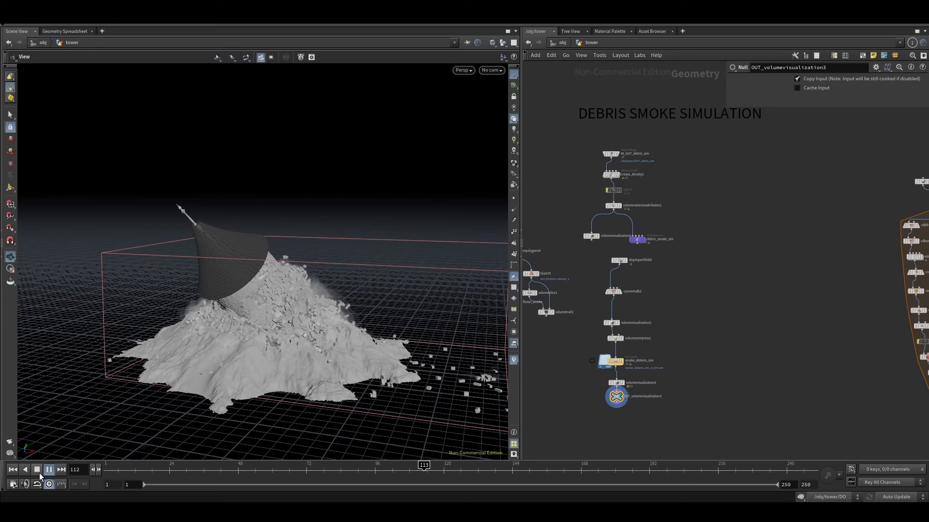
left_click(48, 470)
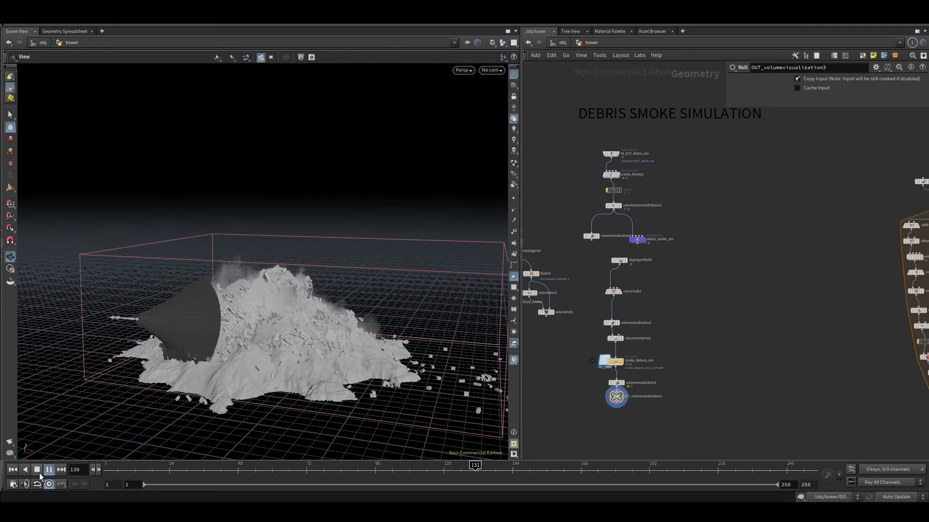
left_click(48, 470)
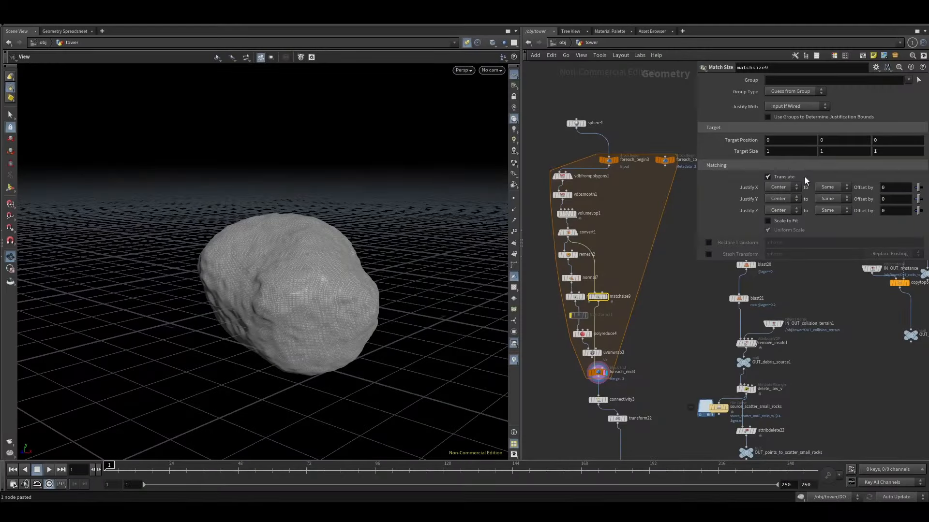
left_click(597, 372)
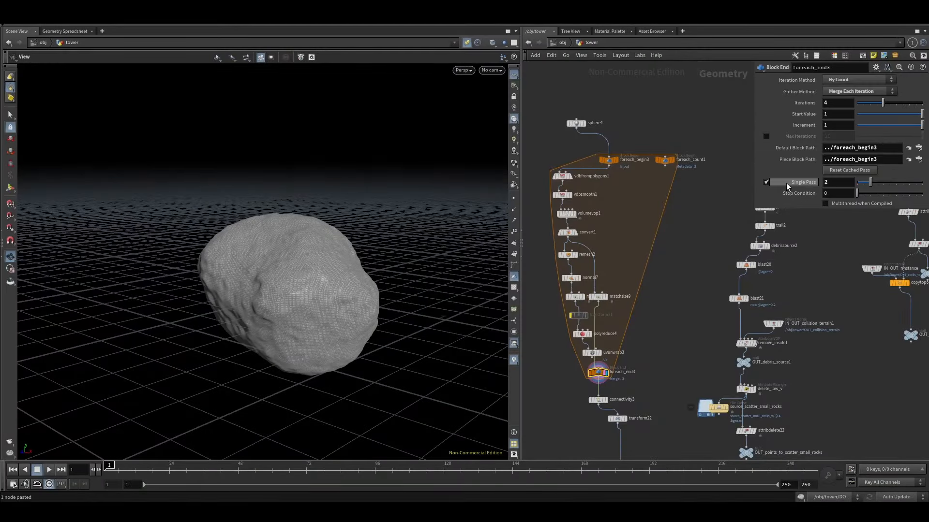
Step: Slide the Single Pass value on foreach_end to step through several rock variants
left_click_drag(870, 182, 837, 182)
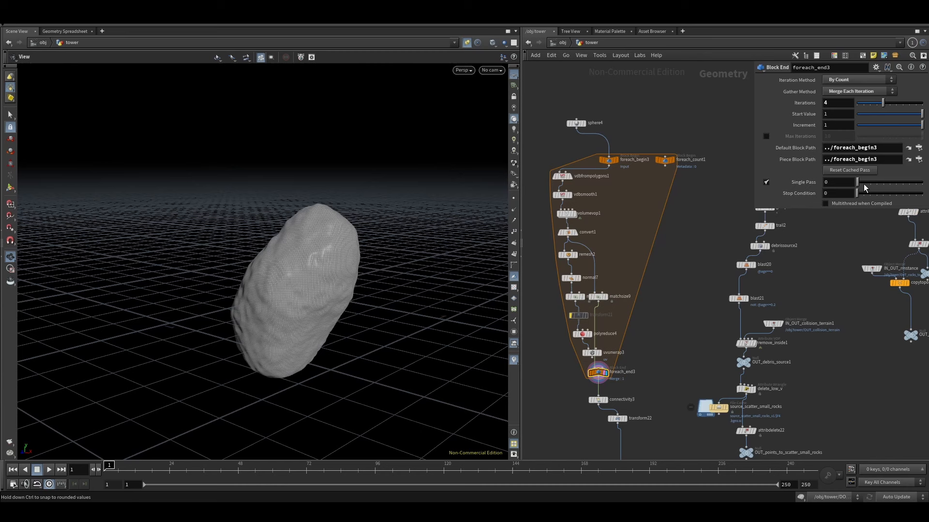
left_click_drag(858, 182, 863, 182)
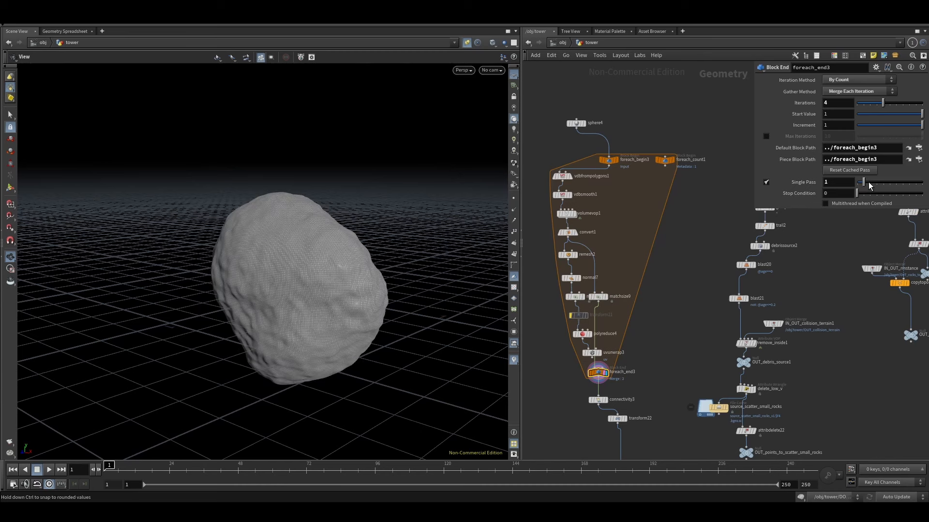
left_click_drag(863, 182, 876, 182)
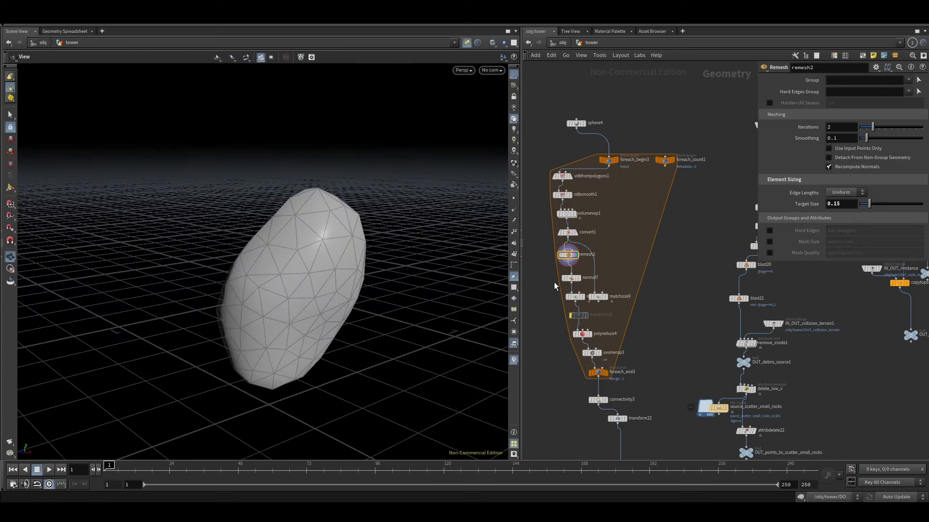
Step: Inspect the remesh, matchsize and UV-unwrapped checker stages of the rock
left_click(571, 297)
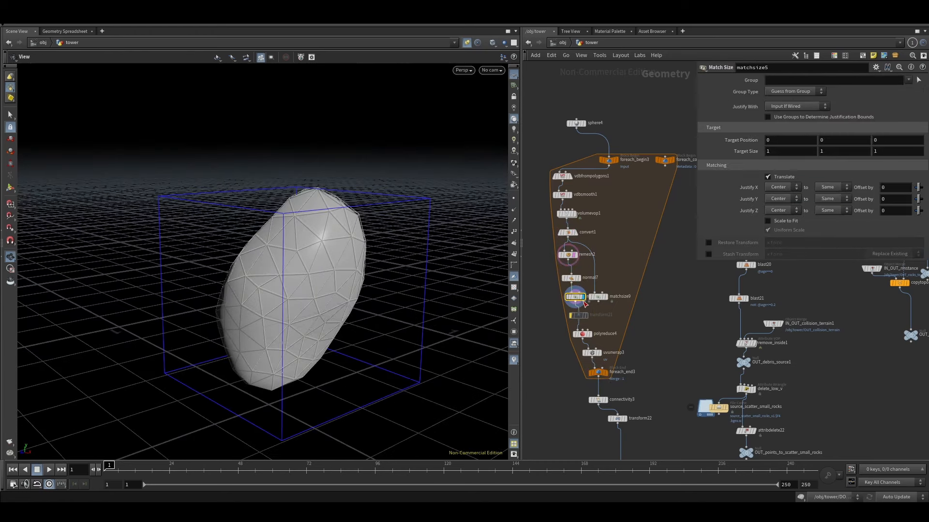
left_click(581, 334)
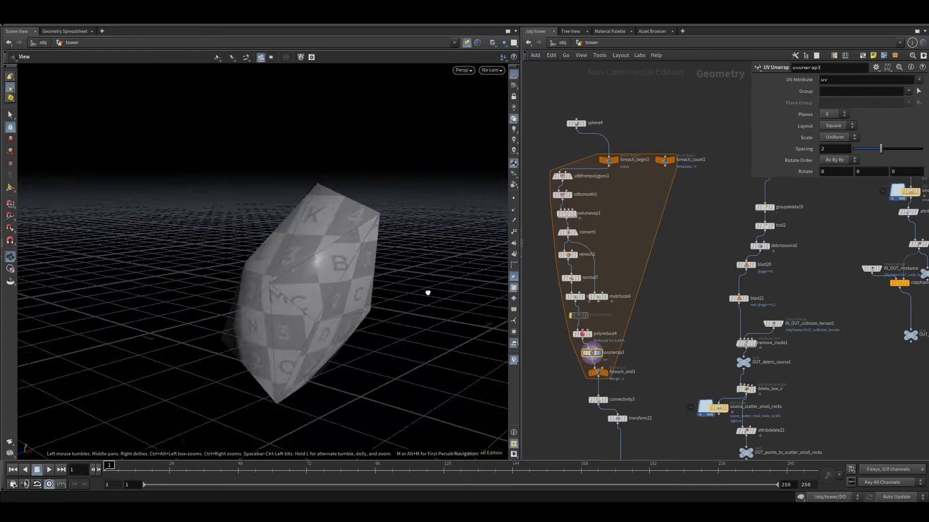
left_click(49, 470)
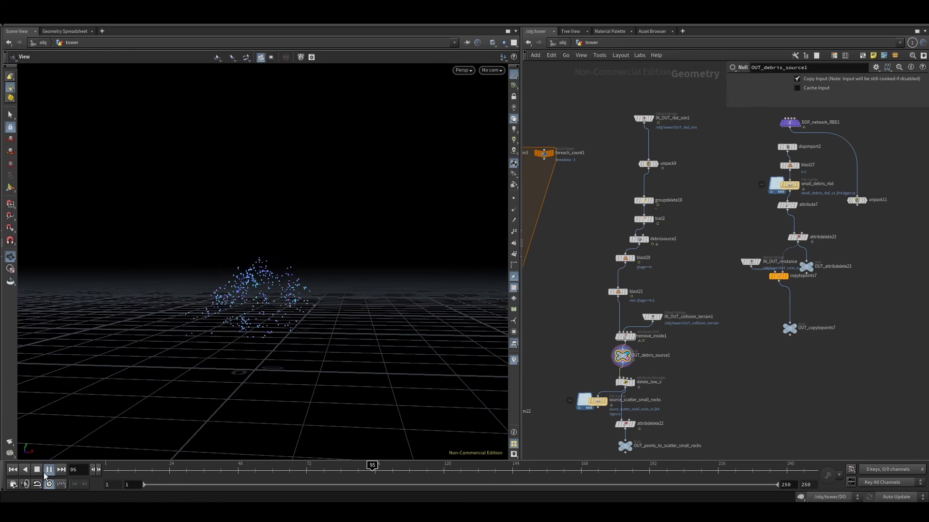
Step: Play the debris source points and the tower collapse with small copied debris, pausing on the red debris points
left_click(47, 470)
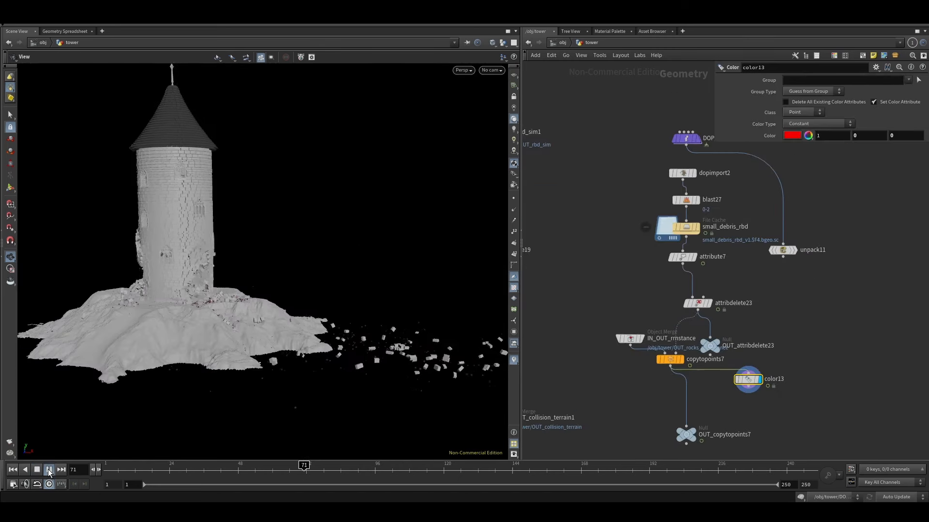
left_click(49, 470)
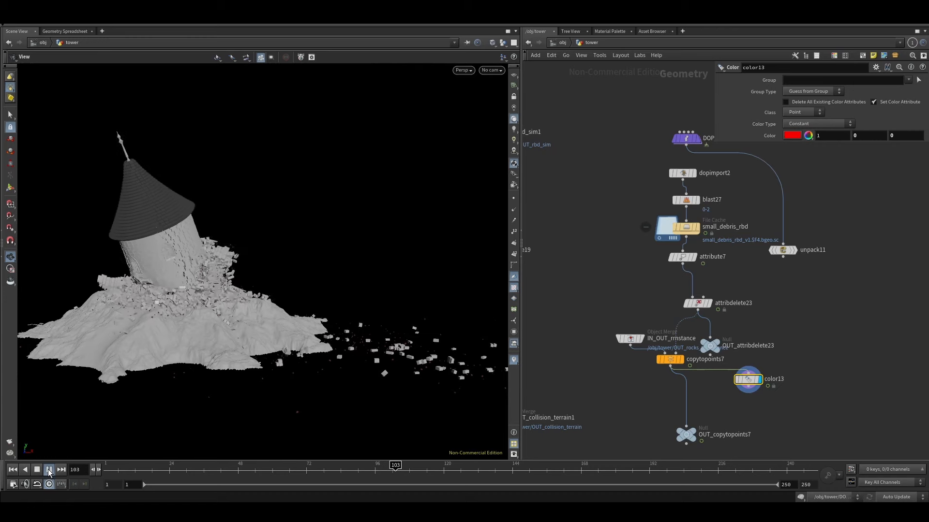
left_click(48, 470)
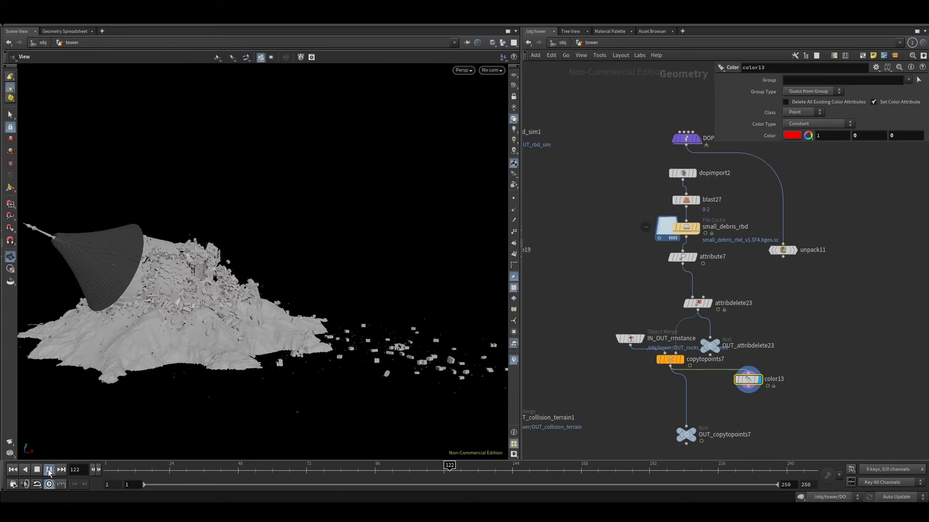
left_click(48, 470)
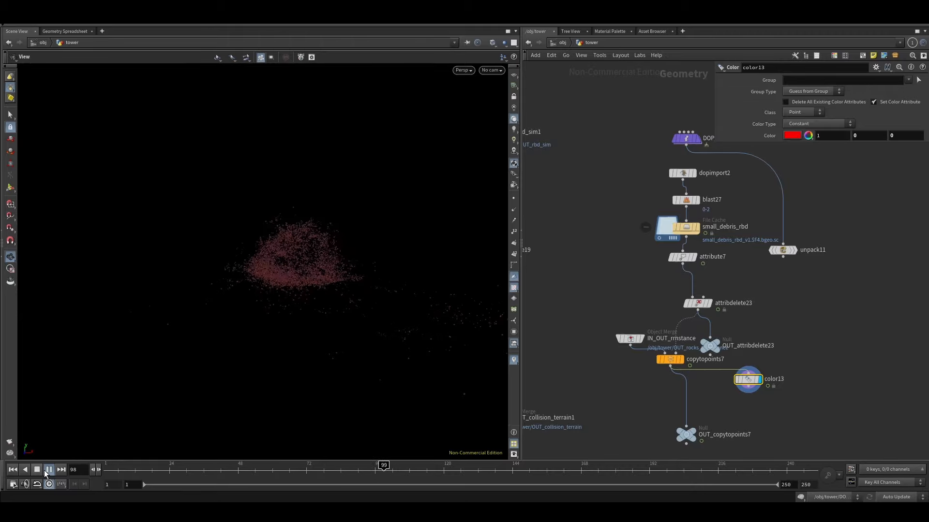
left_click(48, 469)
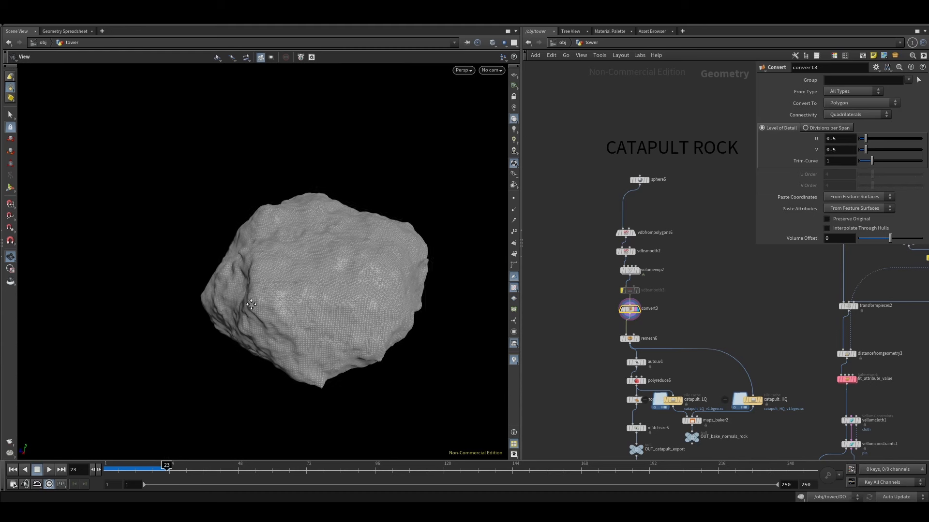
Step: Orbit around the catapult rock before moving to the flag network
left_click_drag(251, 304, 274, 213)
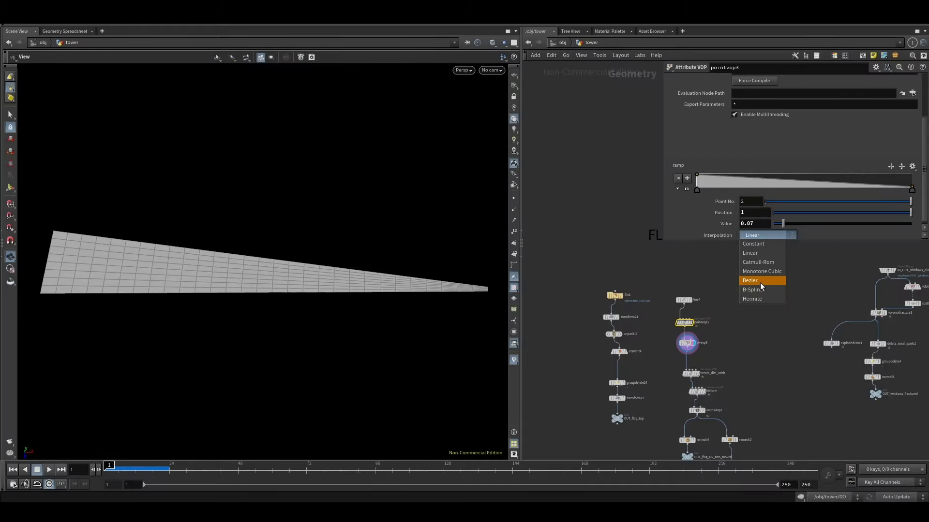
Step: Give ramp point 2 Bezier interpolation, then scrub the timeline to watch the flag atop the collapsing tower
left_click(749, 281)
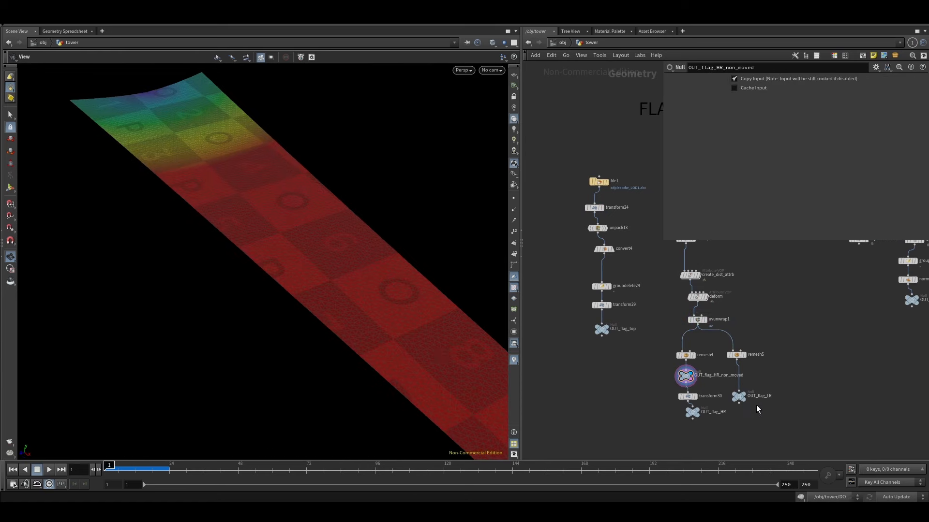
left_click(739, 396)
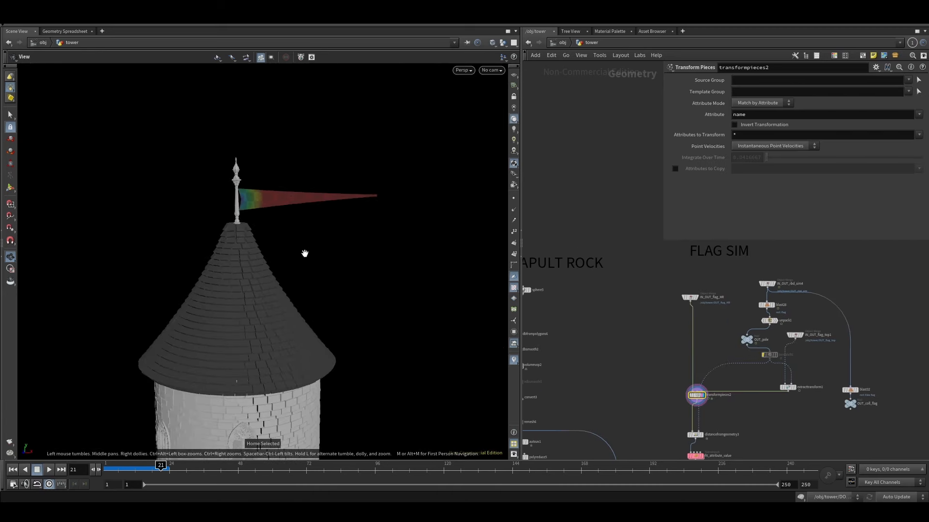
left_click_drag(160, 470, 186, 469)
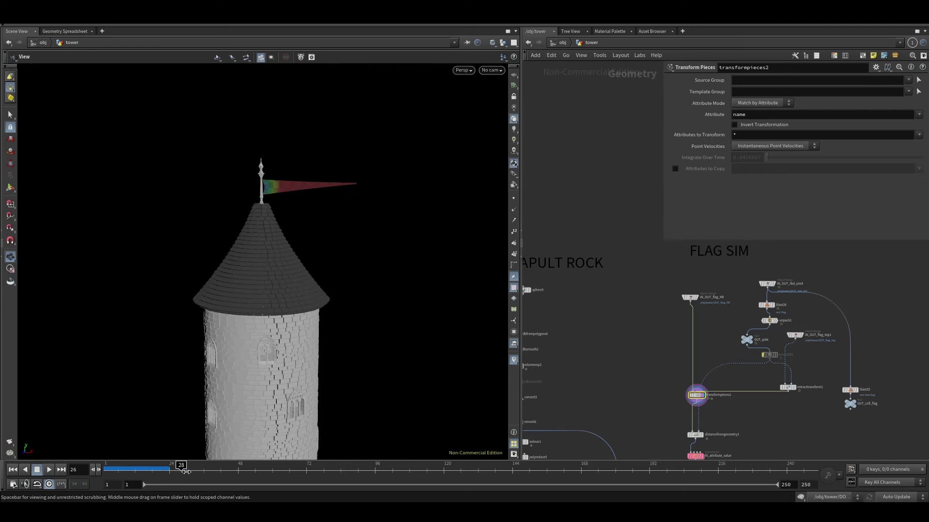
left_click_drag(180, 469, 357, 468)
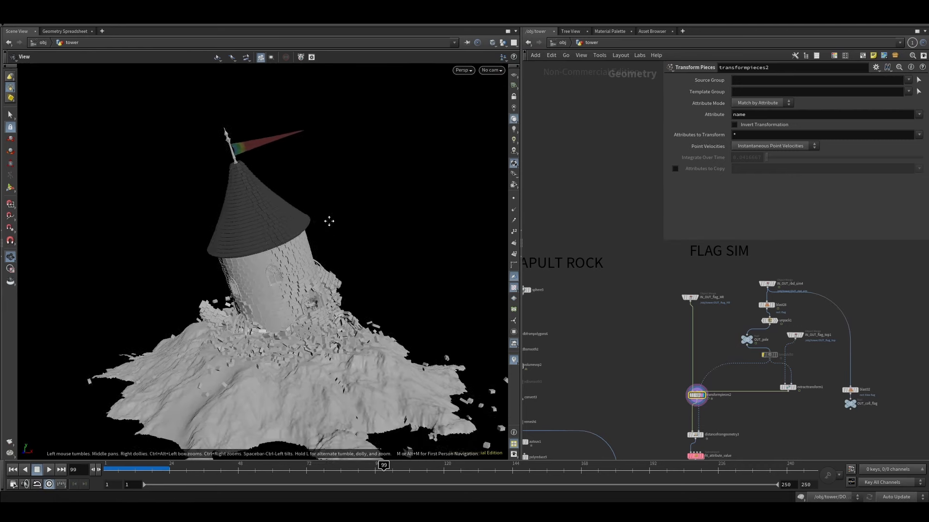
left_click_drag(383, 469, 286, 469)
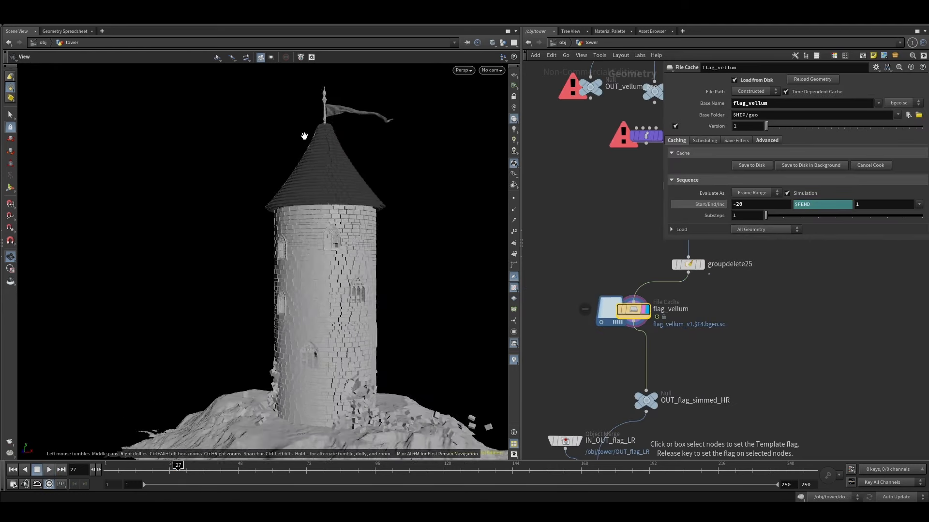
Step: Play the flag_vellum cloth cache and low-res deformed flag, then the coloured assembled scene preview
left_click(49, 470)
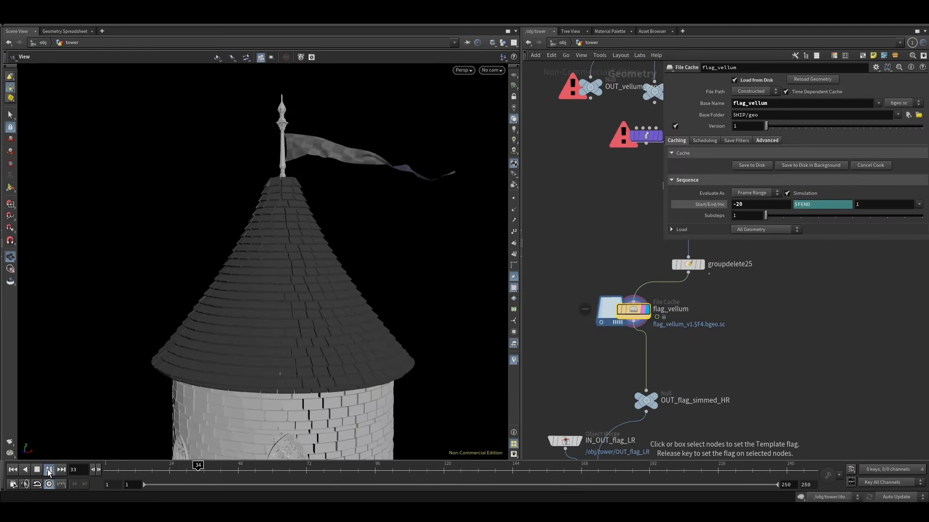
left_click(48, 470)
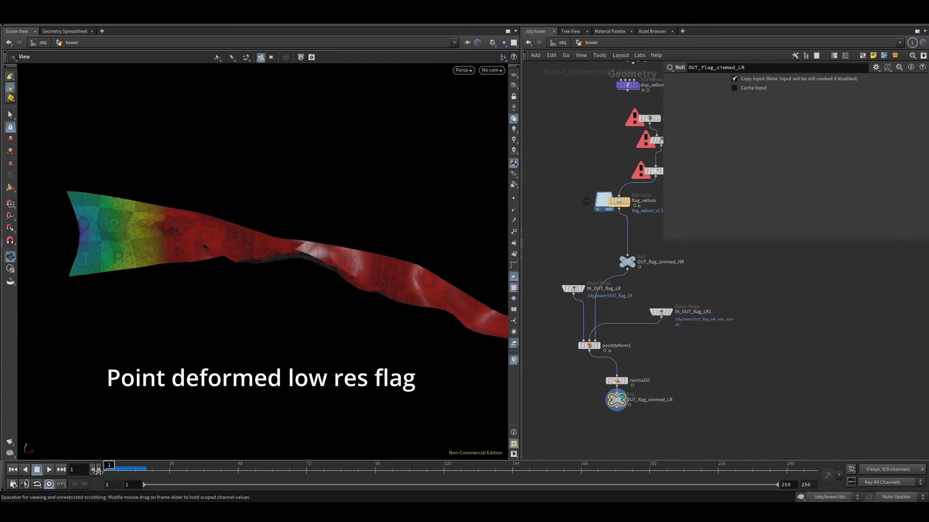
left_click_drag(109, 469, 138, 469)
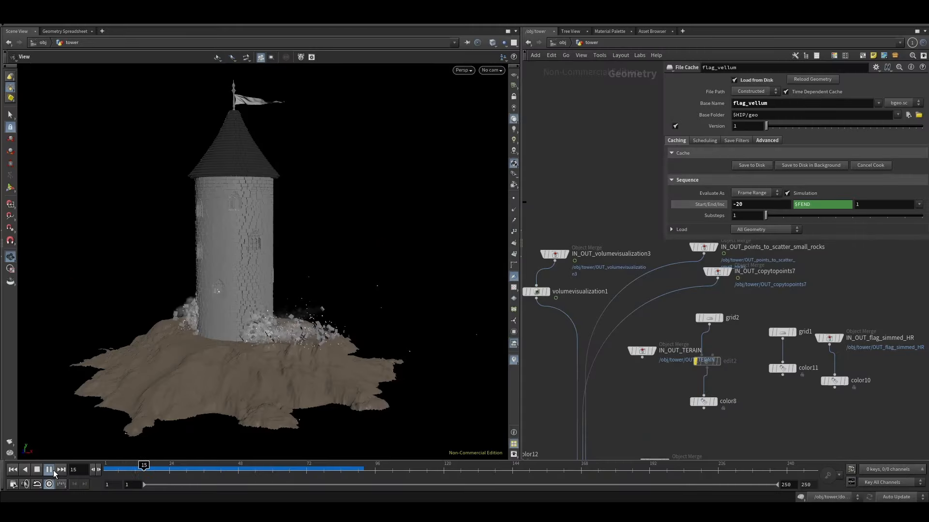
left_click(49, 470)
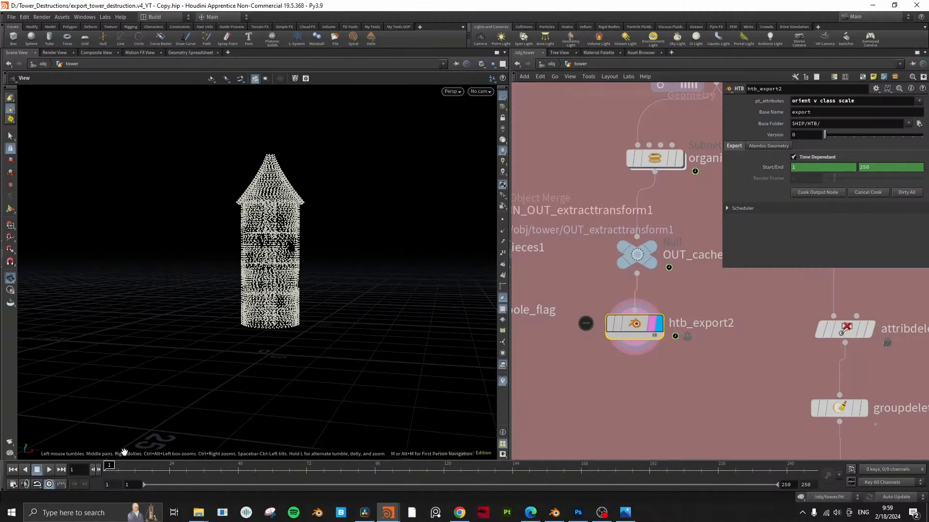
Step: Play the exported tower point-cloud collapse from the htb_export node
left_click(49, 470)
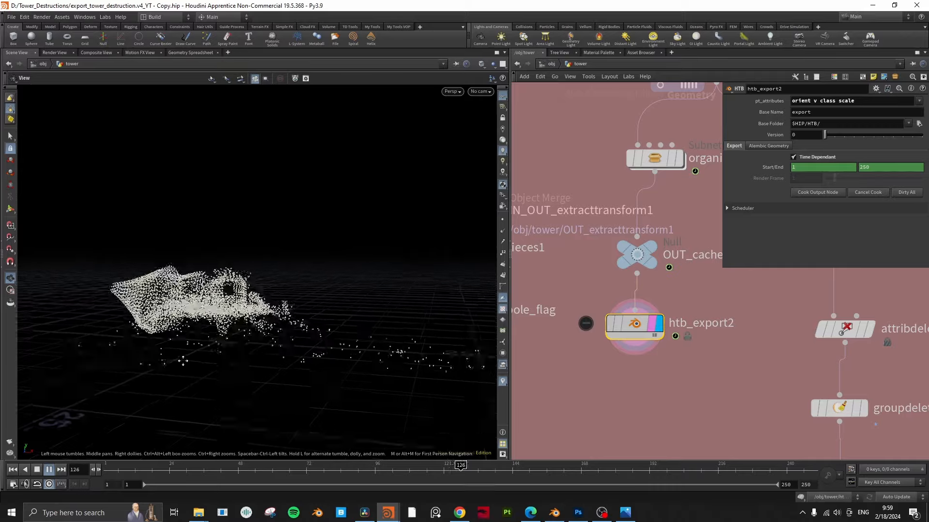
left_click(48, 470)
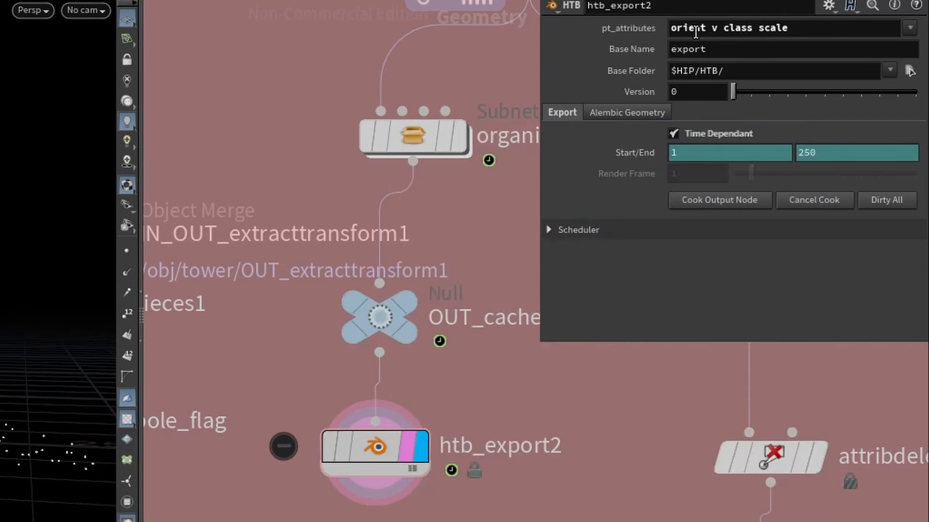
mouse_move(675, 515)
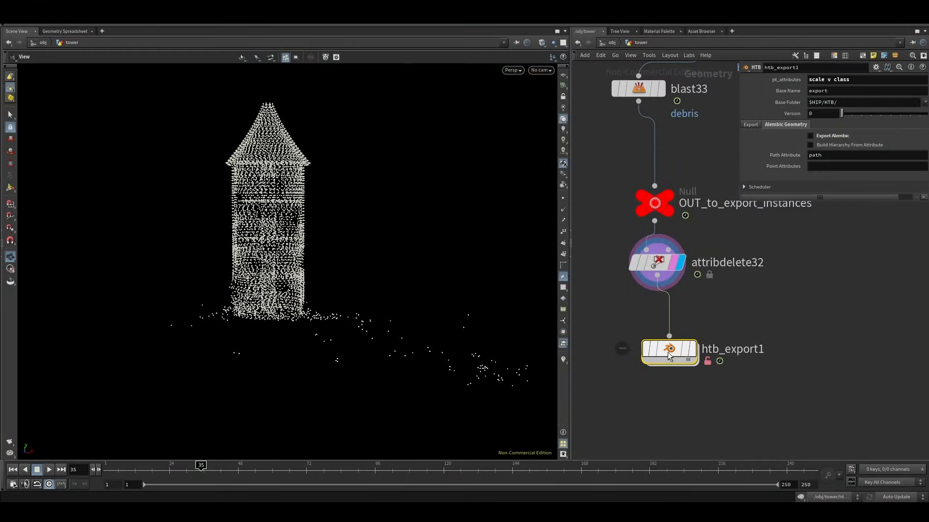
double_click(669, 349)
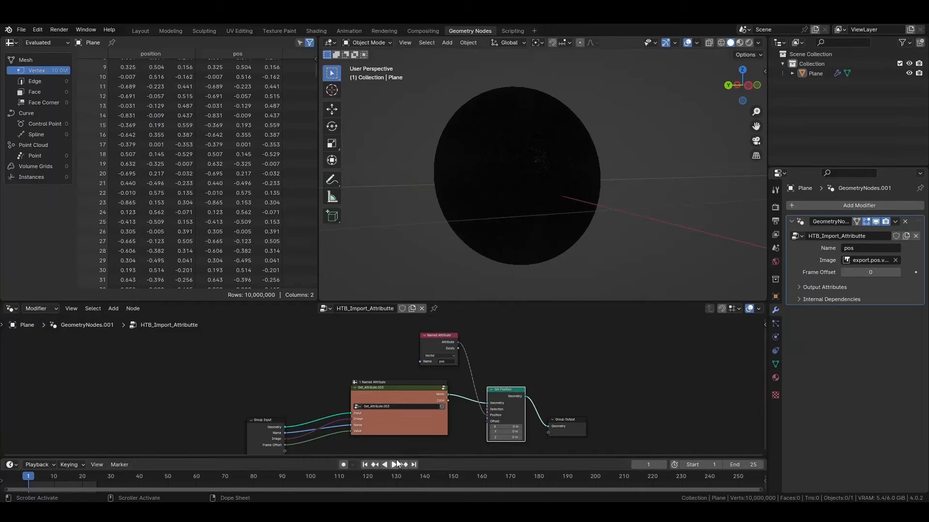
Step: Play the image-driven point positions on the plane, then import the HTB_alembic.abc cache
left_click(393, 464)
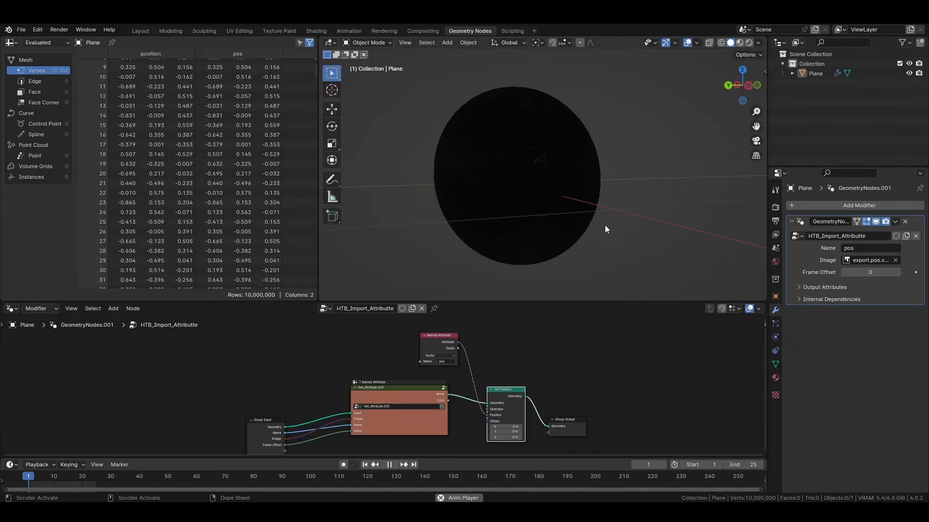
left_click(389, 464)
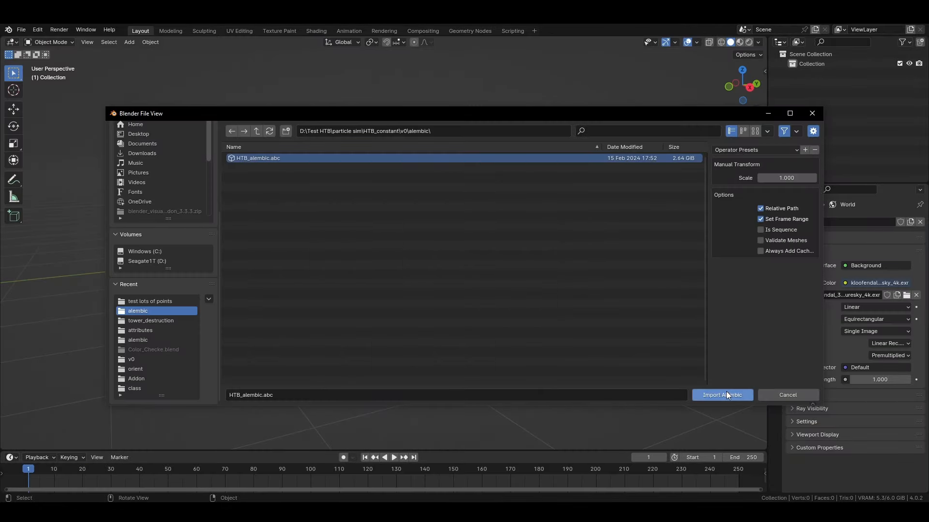
left_click(721, 394)
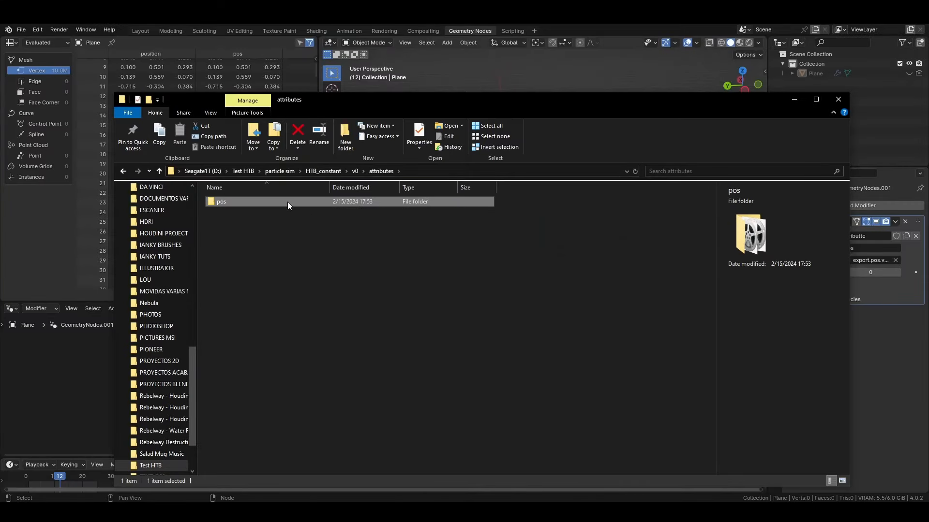
Step: Check that the pos folder's 25 exported images total 1.39 GB via Properties
double_click(220, 201)
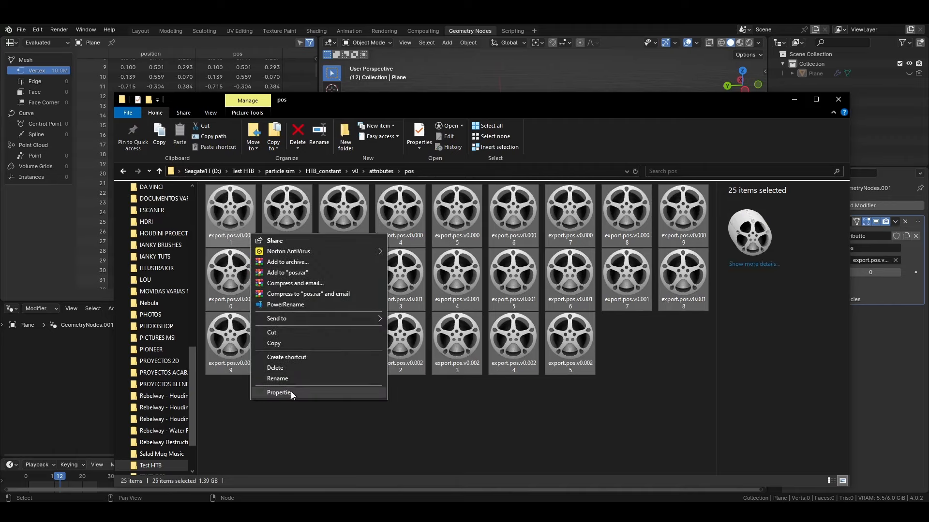
left_click(279, 393)
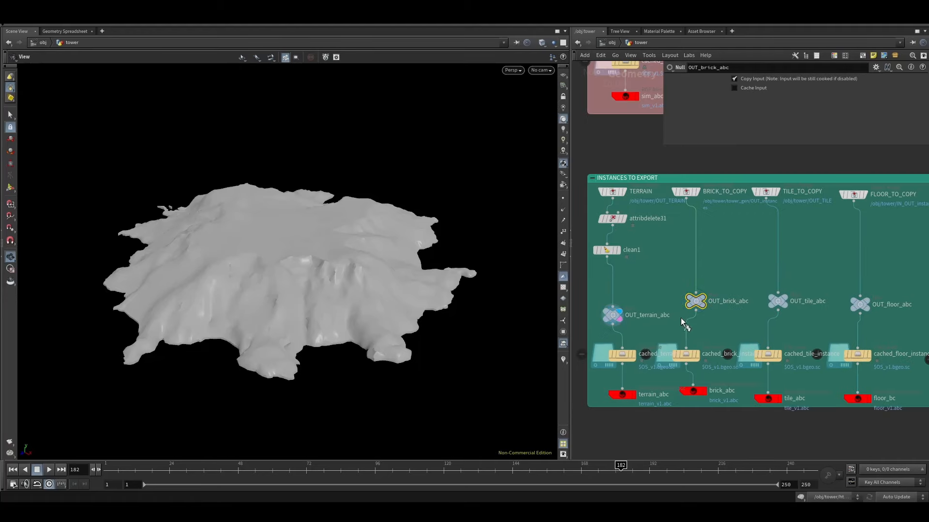
Step: Display cached_sim_geometry_abc inside the INSTANCES TO EXPORT box to see the scattered bricks
left_click(755, 301)
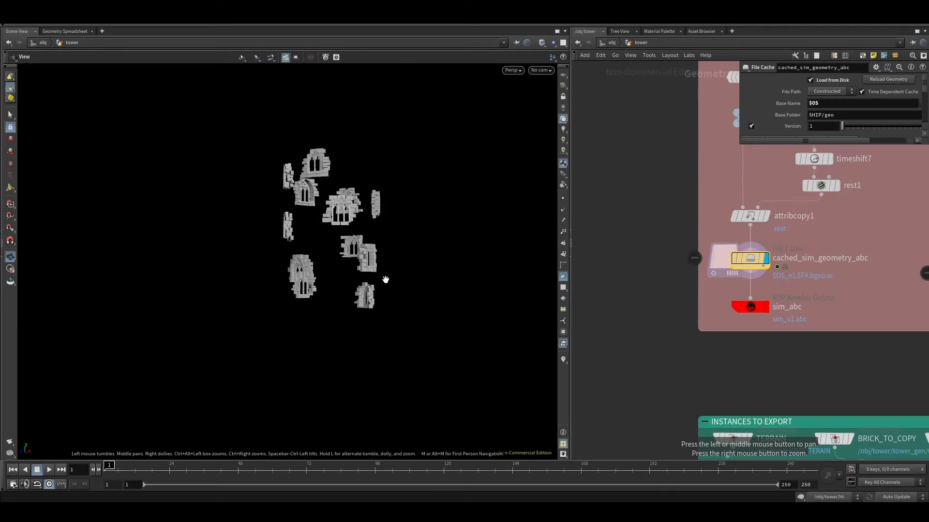
left_click(509, 478)
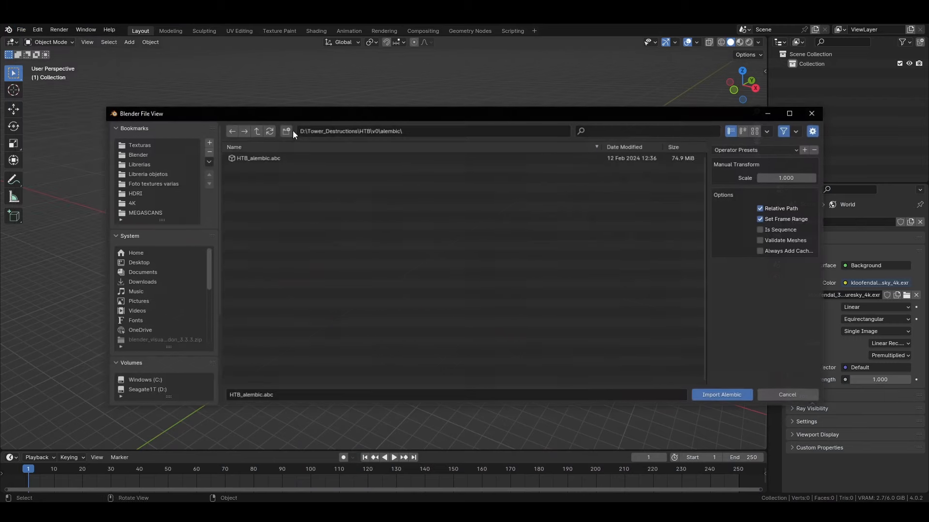
Step: Import HTB_alembic.abc as the tower point cloud and attach its scale, class, orient and v attributes
left_click(721, 395)
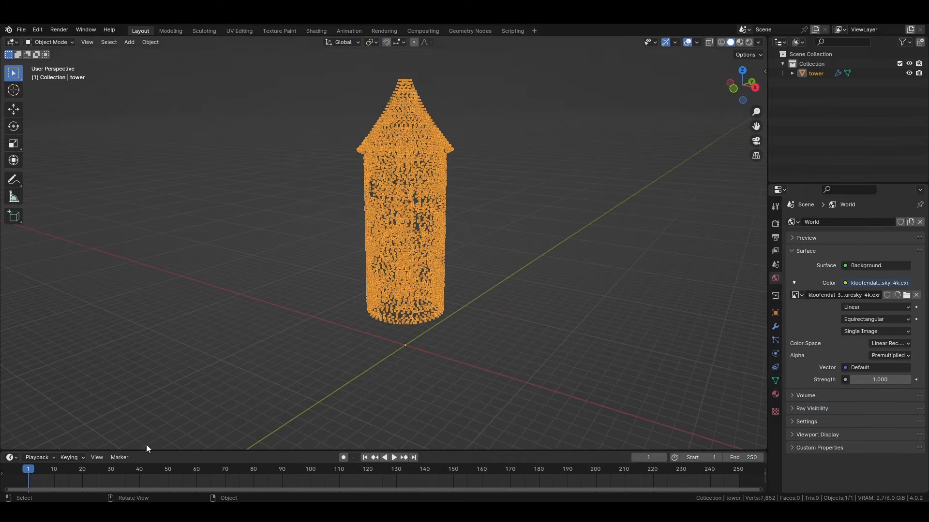
left_click(96, 468)
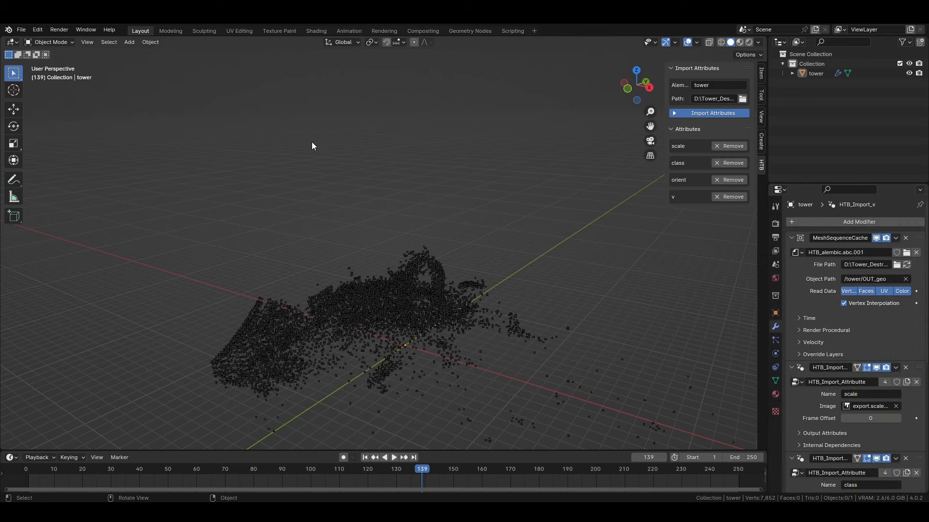
Step: Inspect the HTB_Import_Attribute nodes and spreadsheet values while scrubbing back through frames
left_click(470, 30)
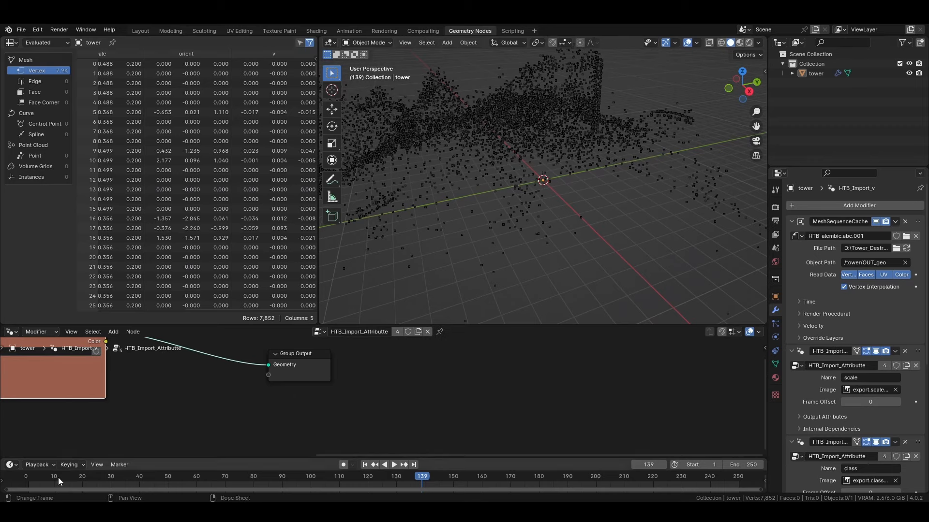
left_click(254, 476)
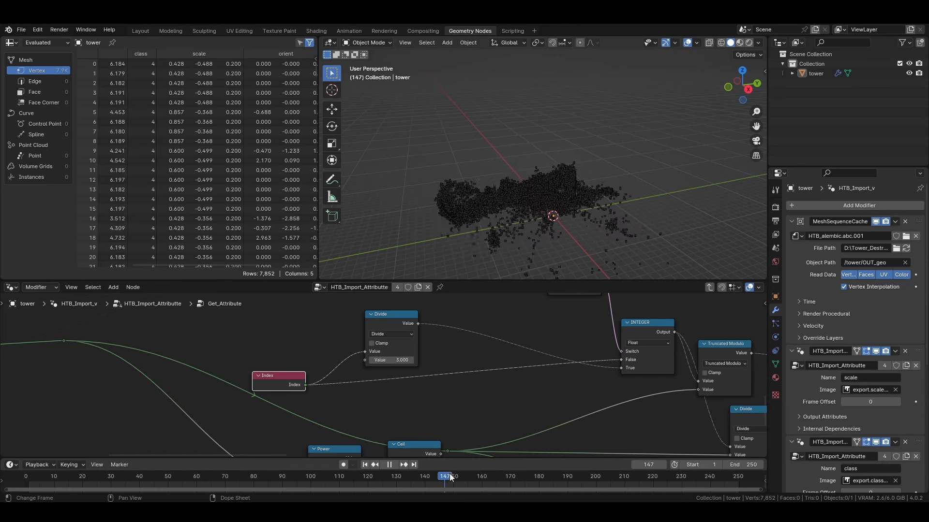
left_click_drag(446, 475, 354, 476)
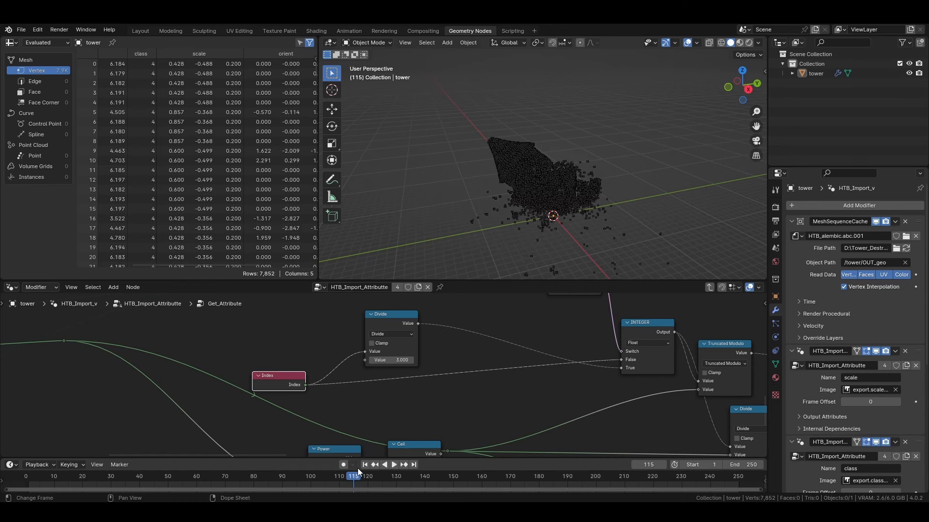
mouse_move(592, 267)
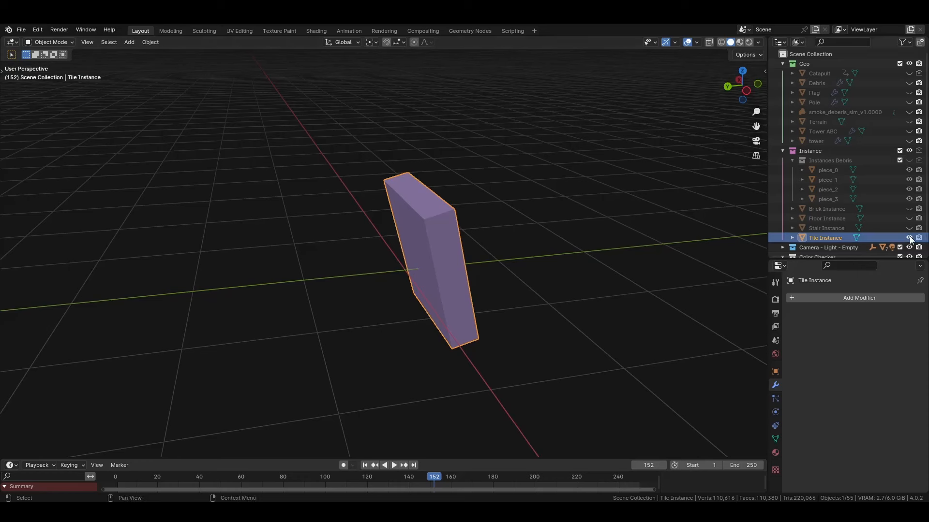
Step: Hide Tile Instance and enable the tower object with its Copy_To_Points modifier to instance bricks
left_click(908, 238)
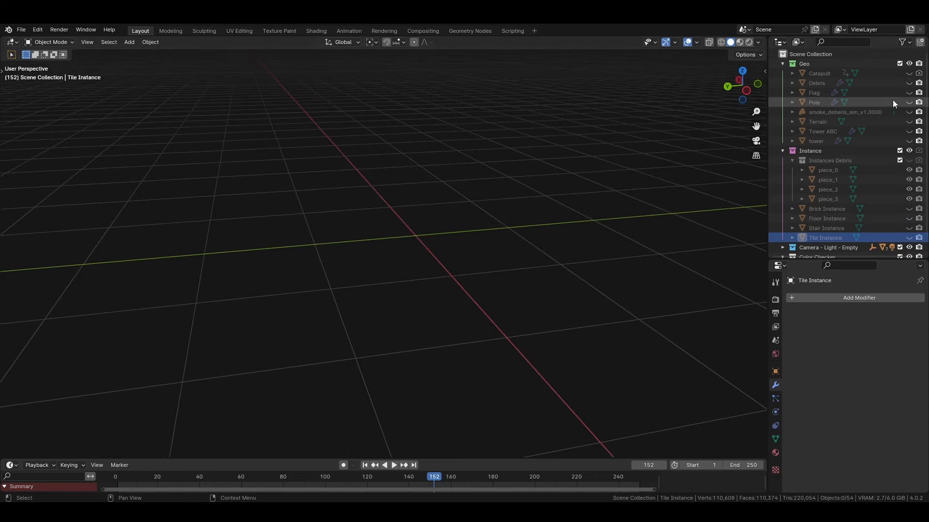
left_click(815, 141)
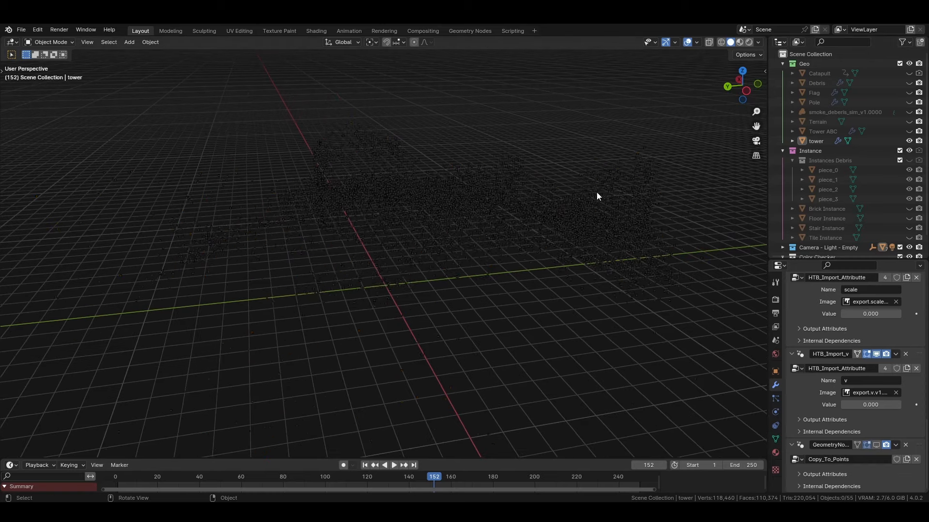
left_click(816, 141)
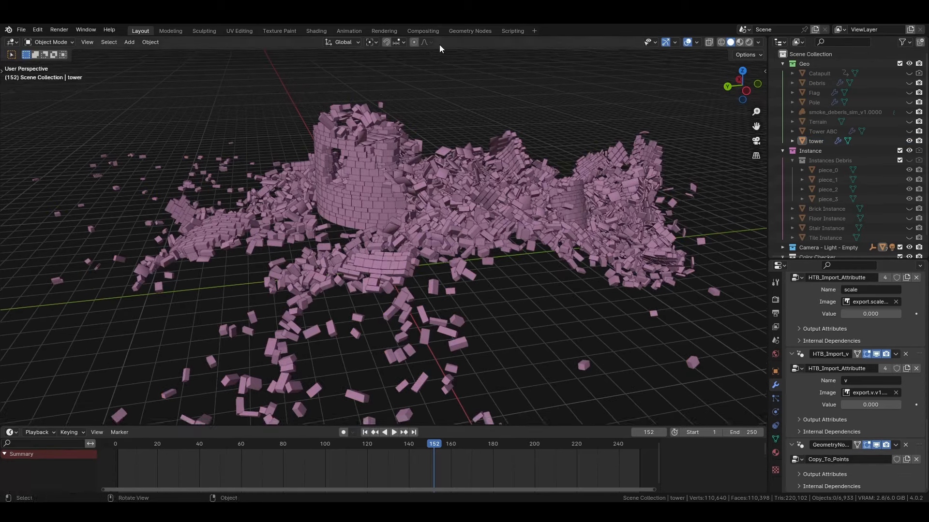
Step: Review the brick instancing node tree and the rendered debris particle preview
left_click(470, 30)
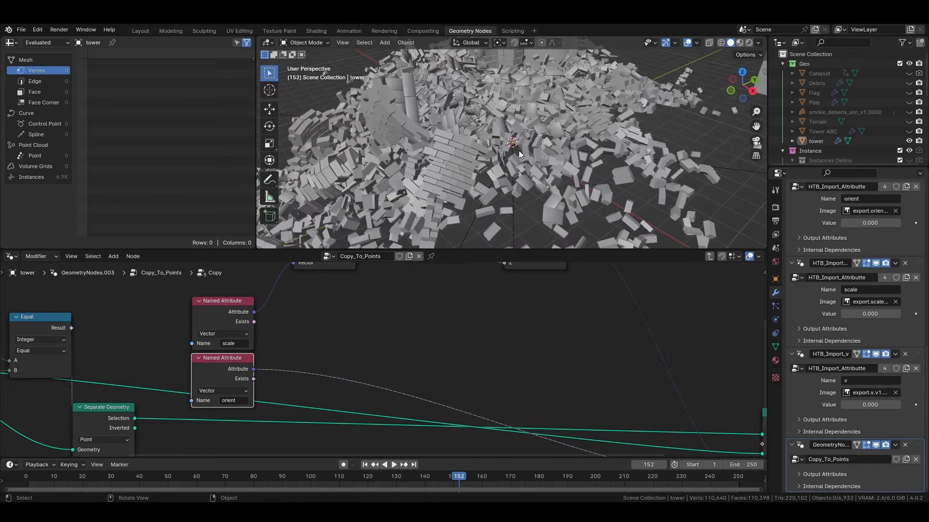
left_click(141, 30)
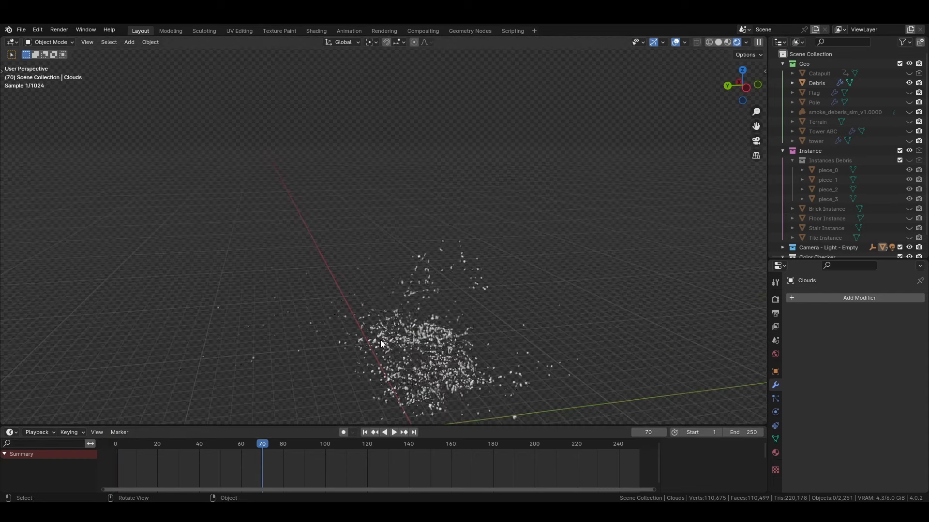
Step: Select Debris in the rendered preview and reveal the Terrain beneath the tower
left_click(816, 83)
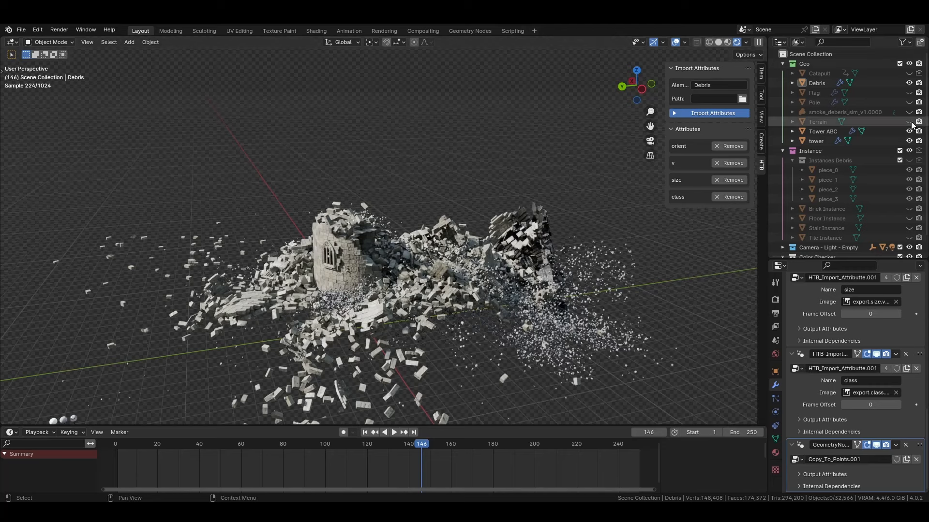
left_click(908, 122)
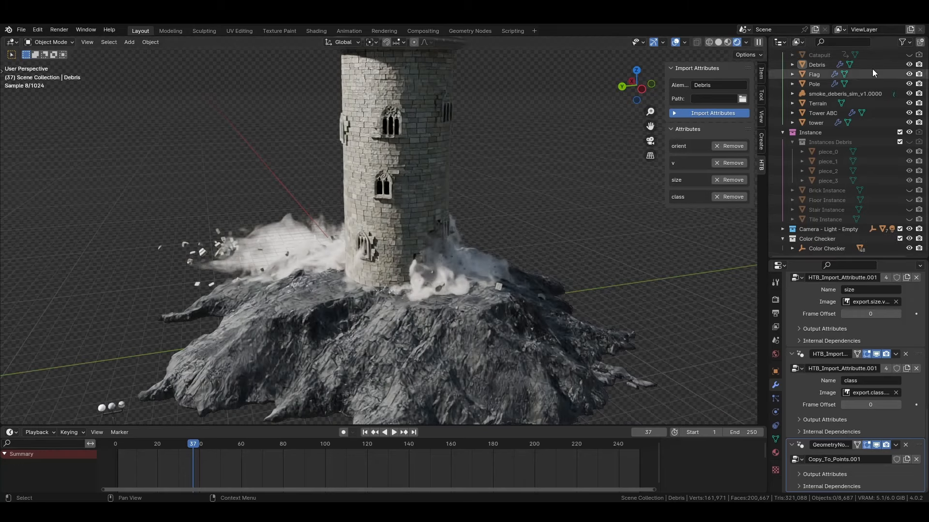
Step: Look through the scene camera and play the collapse from an early frame with smoke and debris
left_click(360, 452)
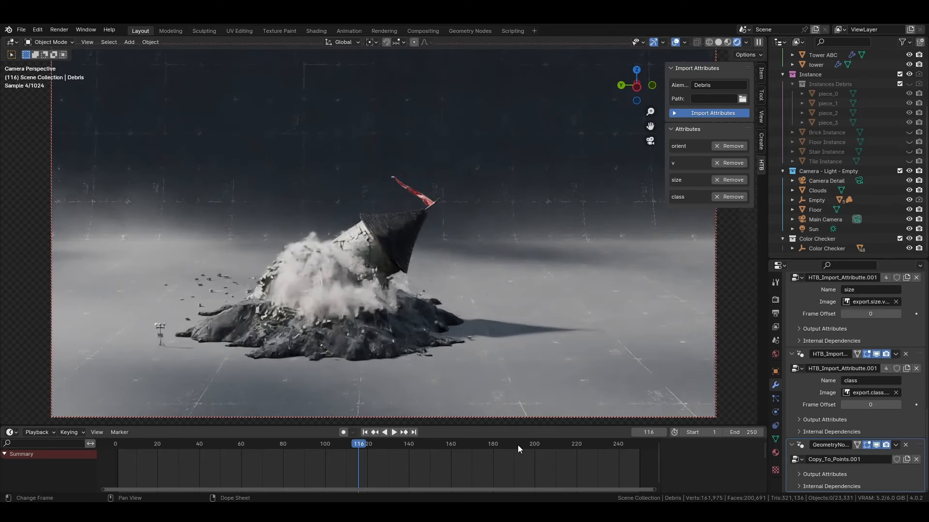
left_click(518, 449)
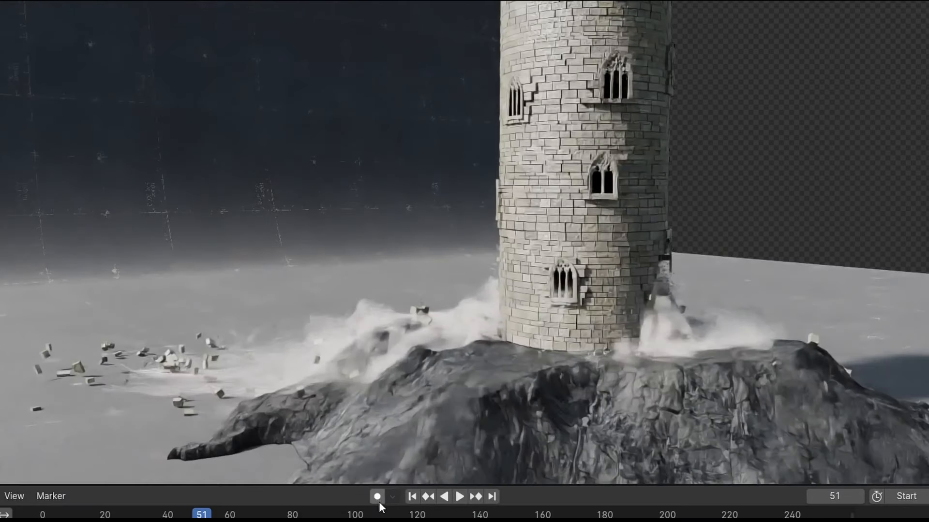
left_click(458, 498)
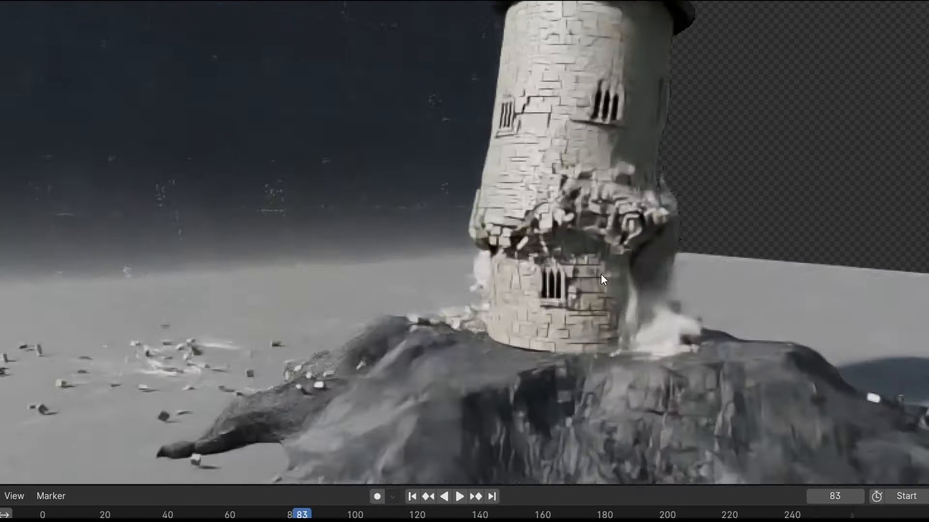
left_click(465, 497)
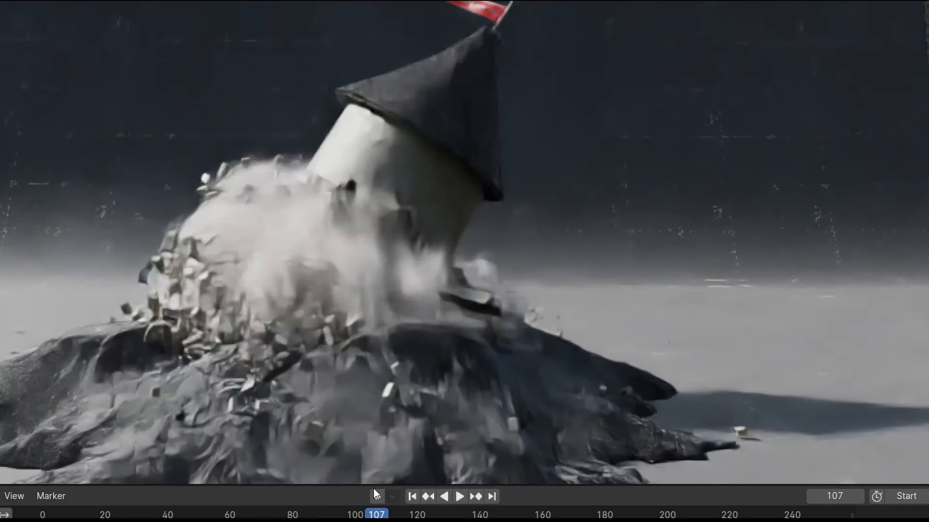